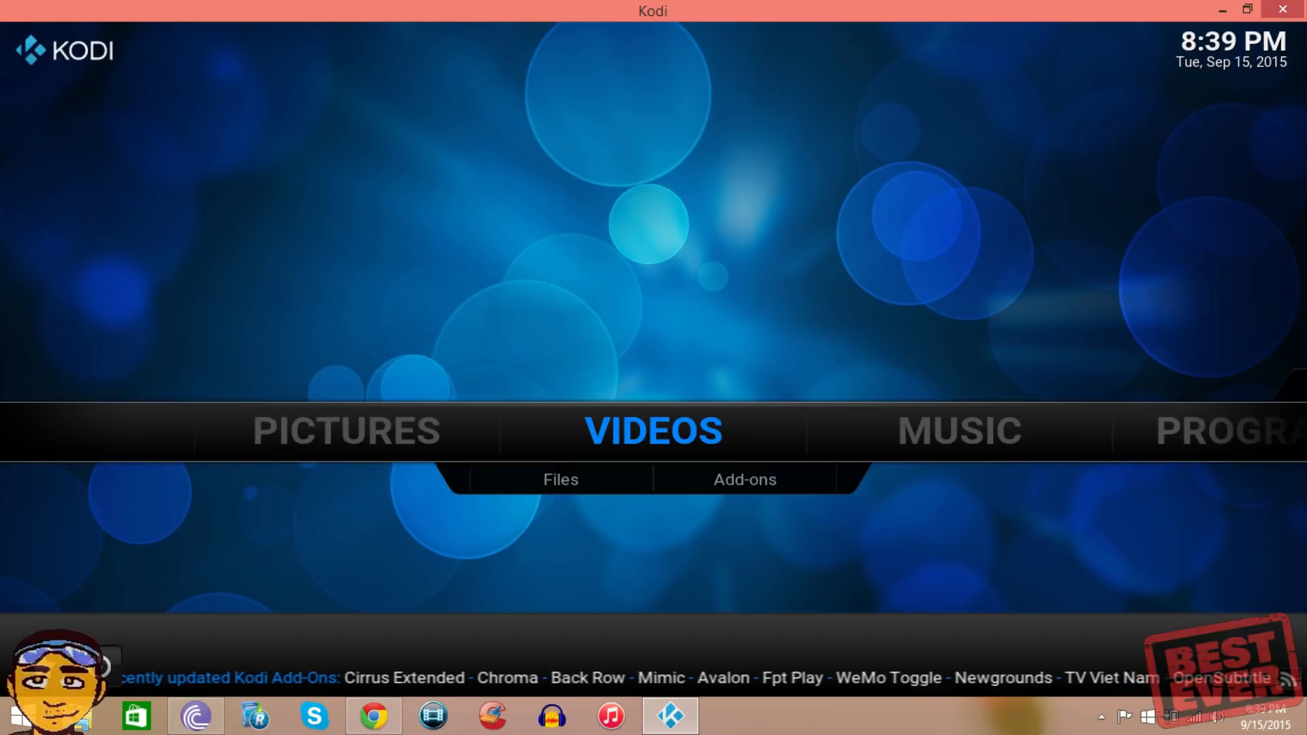
Start adding a new source from System > File manager.
scroll("right", 3)
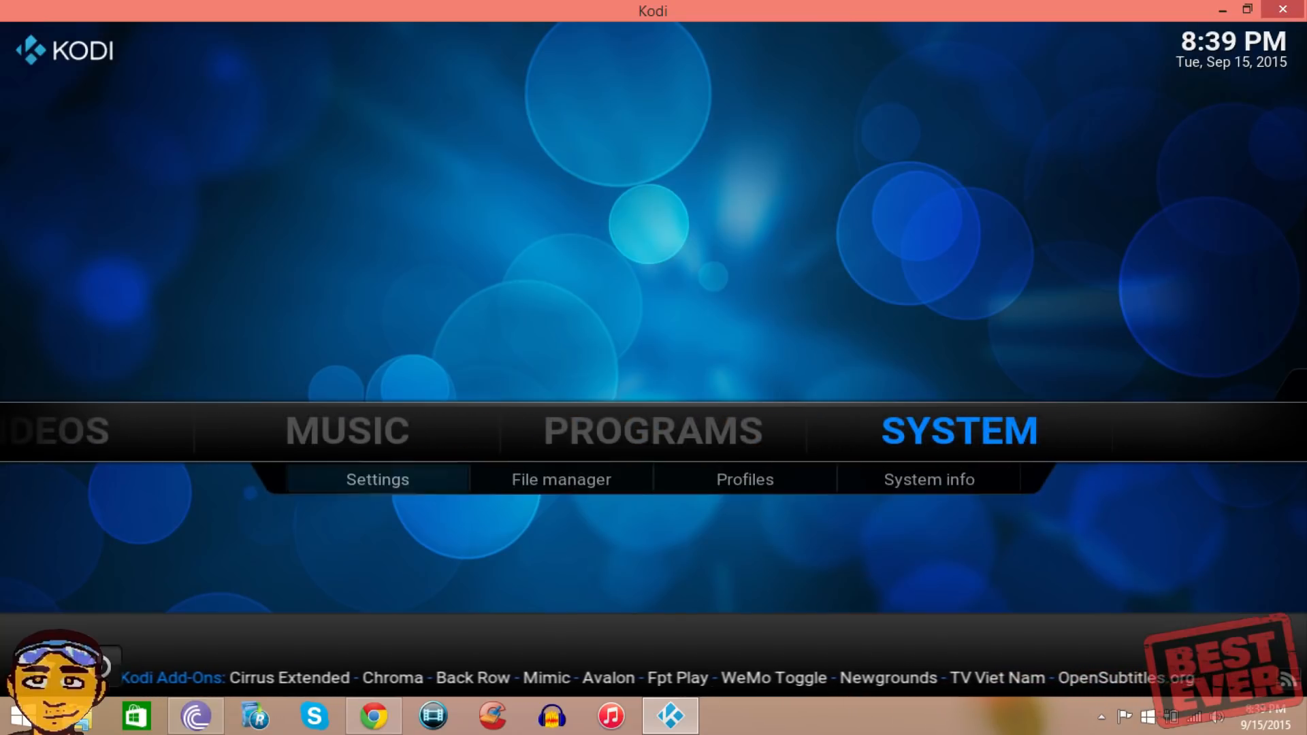
left_click(560, 479)
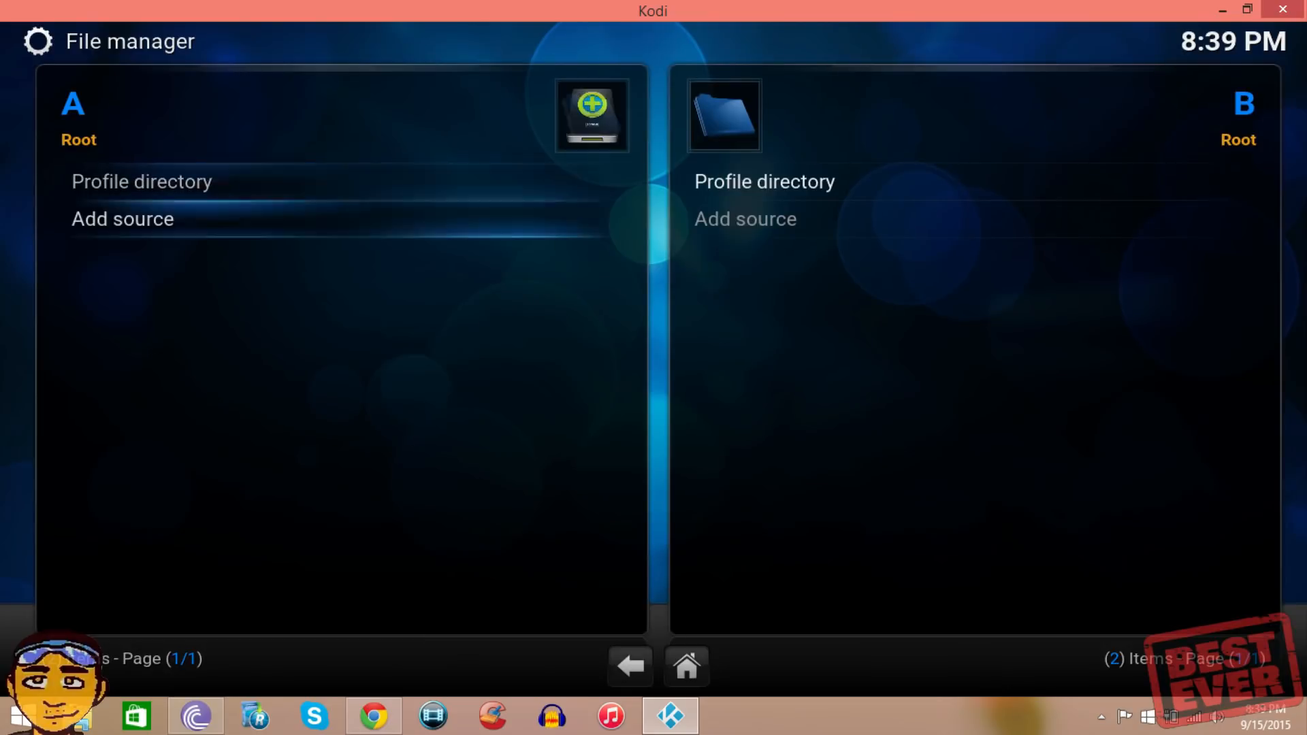
left_click(121, 217)
type("h")
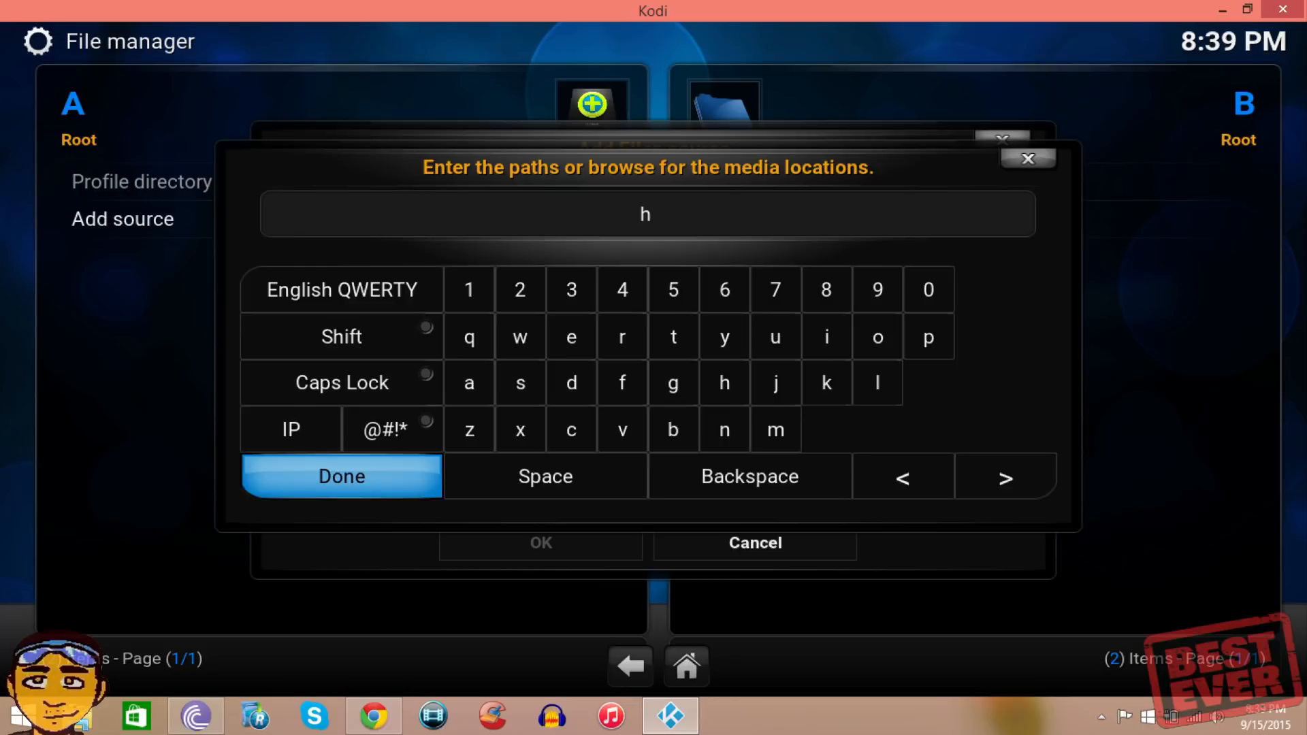
type("ttp://")
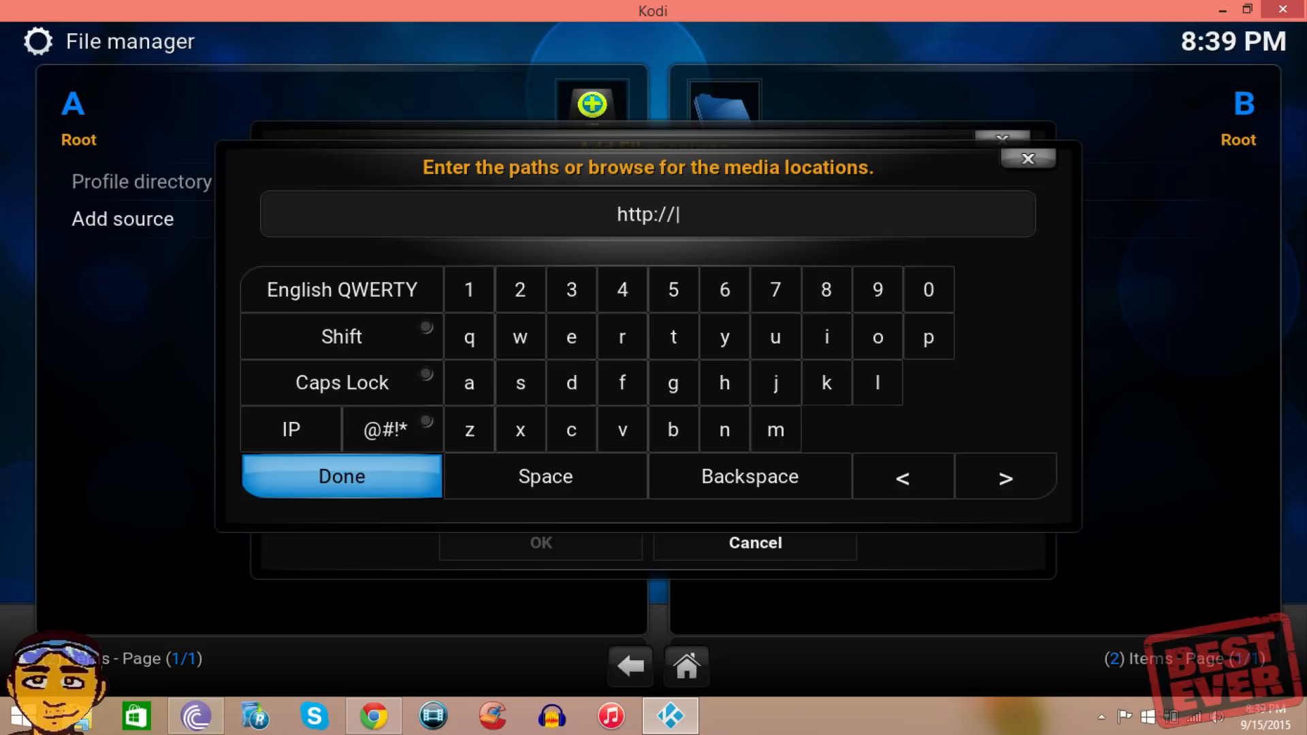
type("repo")
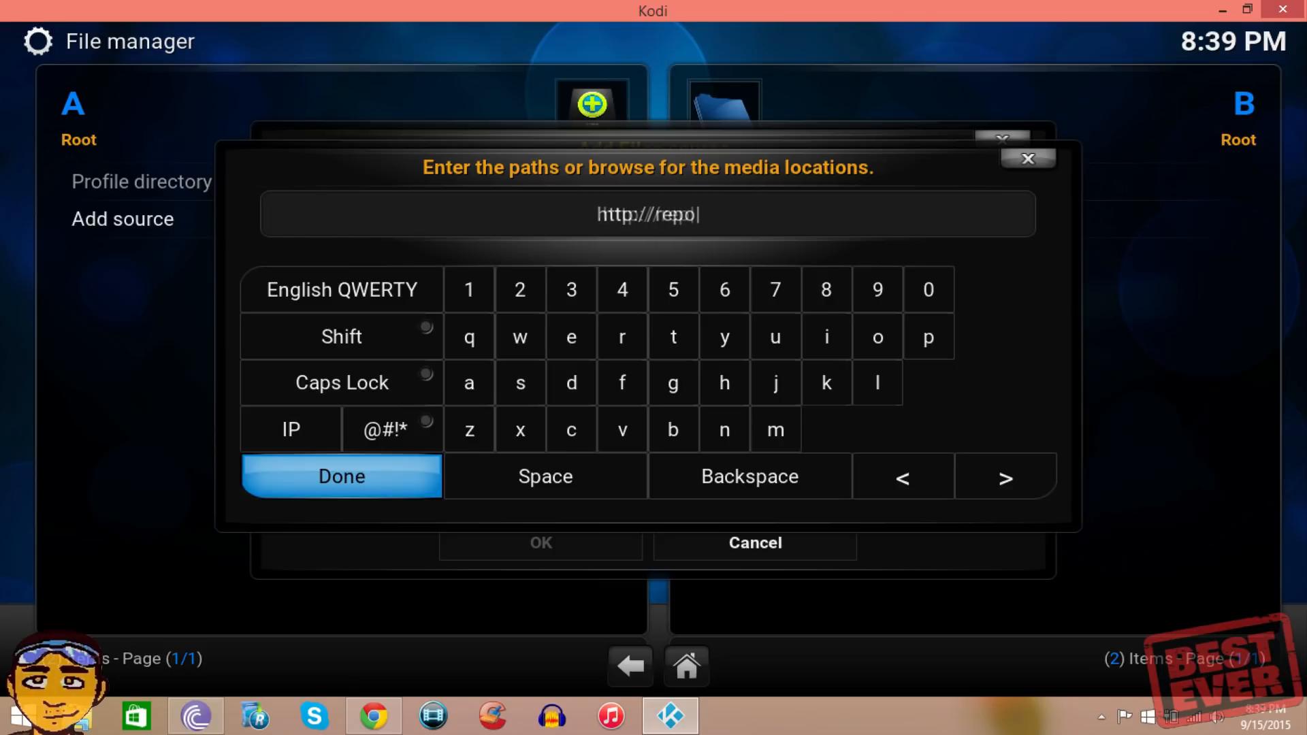
type(".spin")
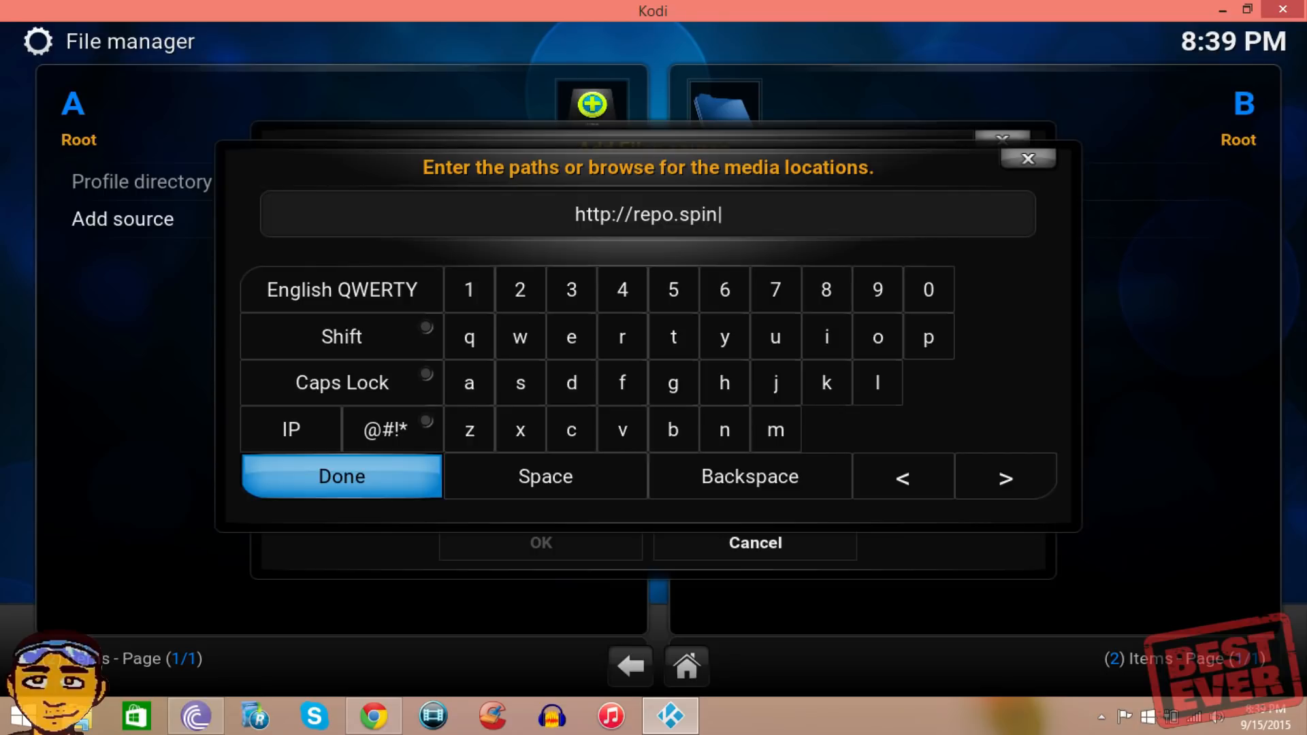
type("ztv")
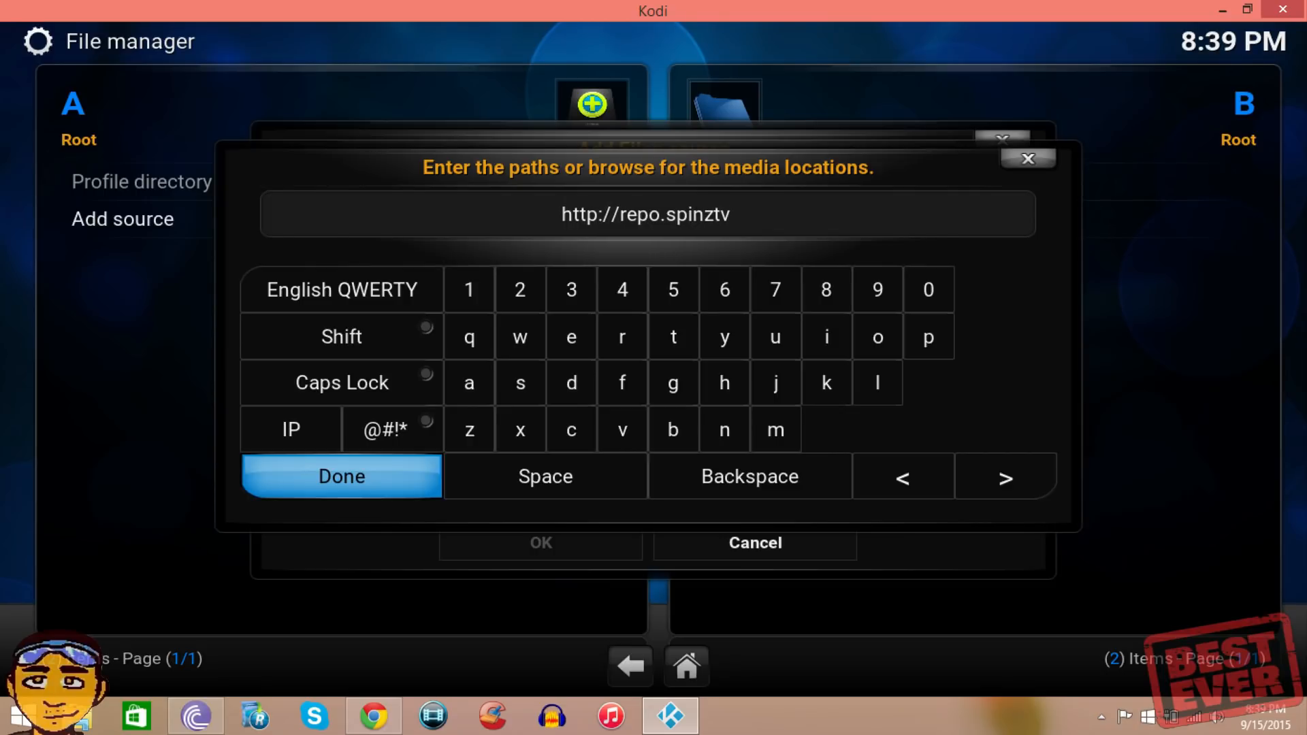
left_click(570, 430)
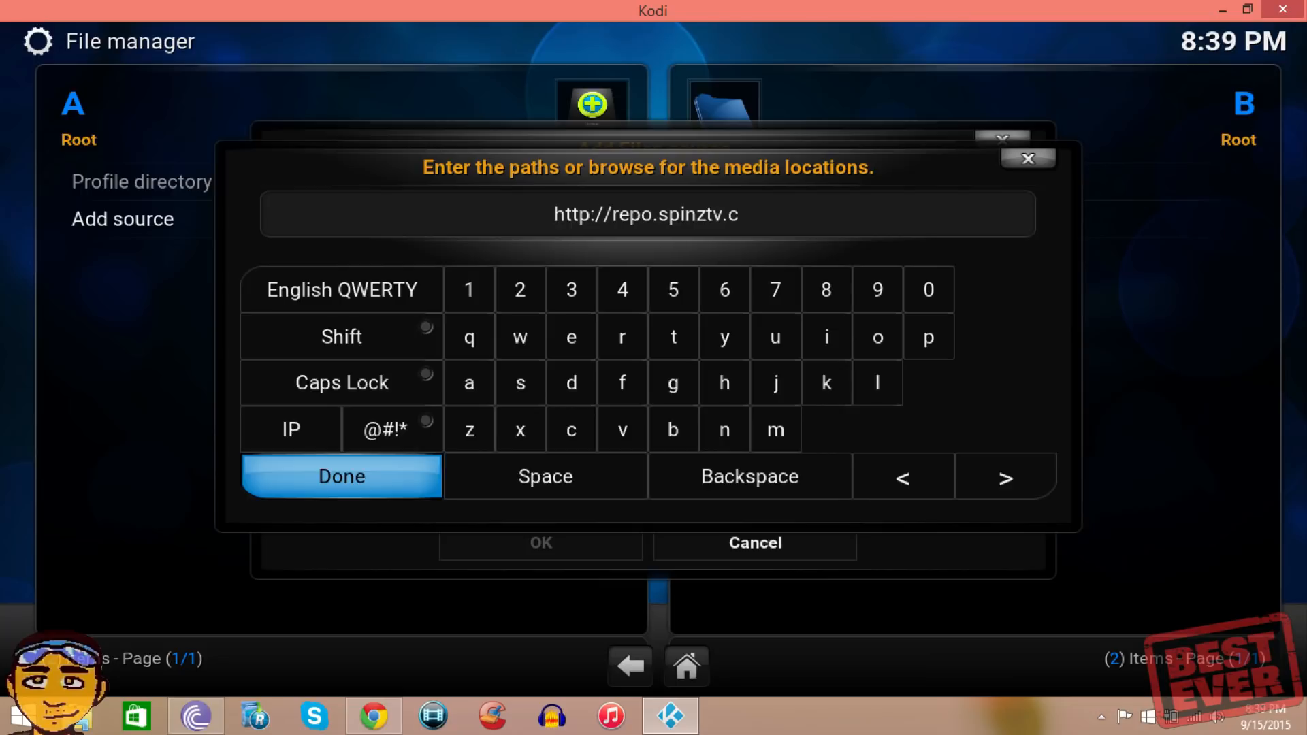
type("om")
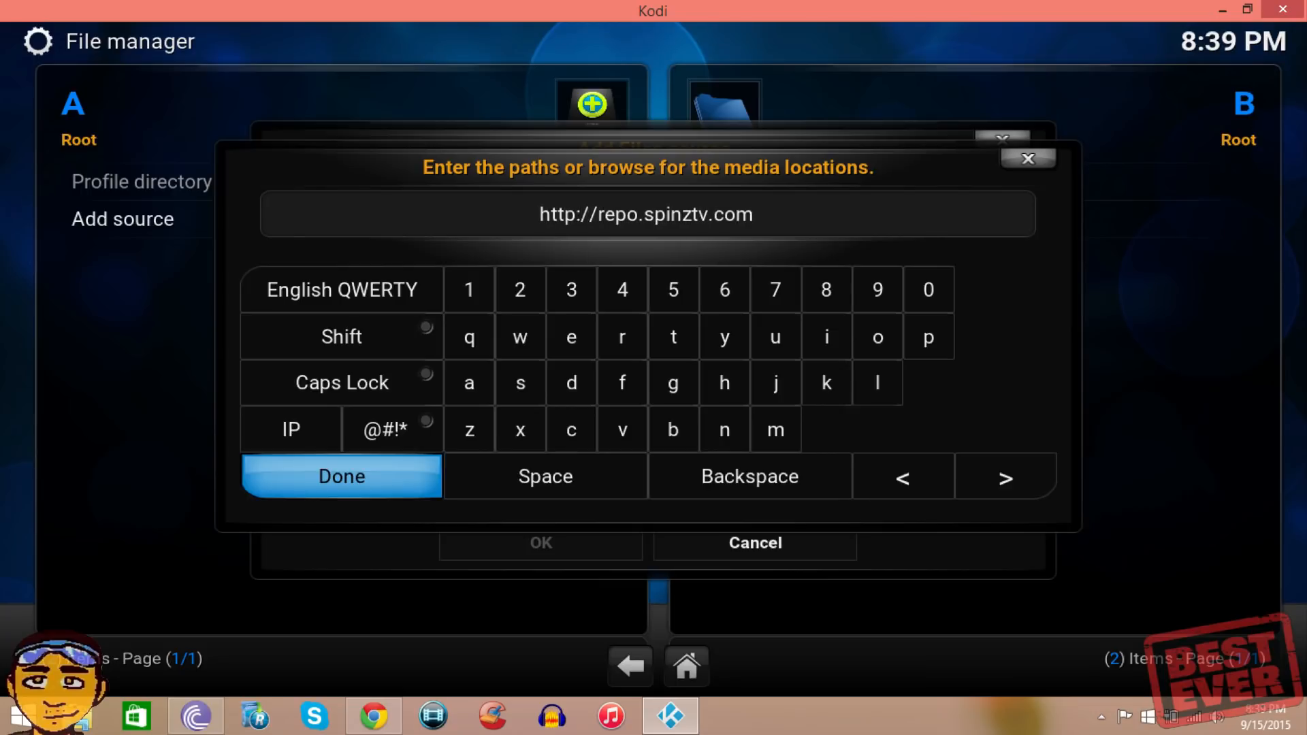
left_click(340, 476)
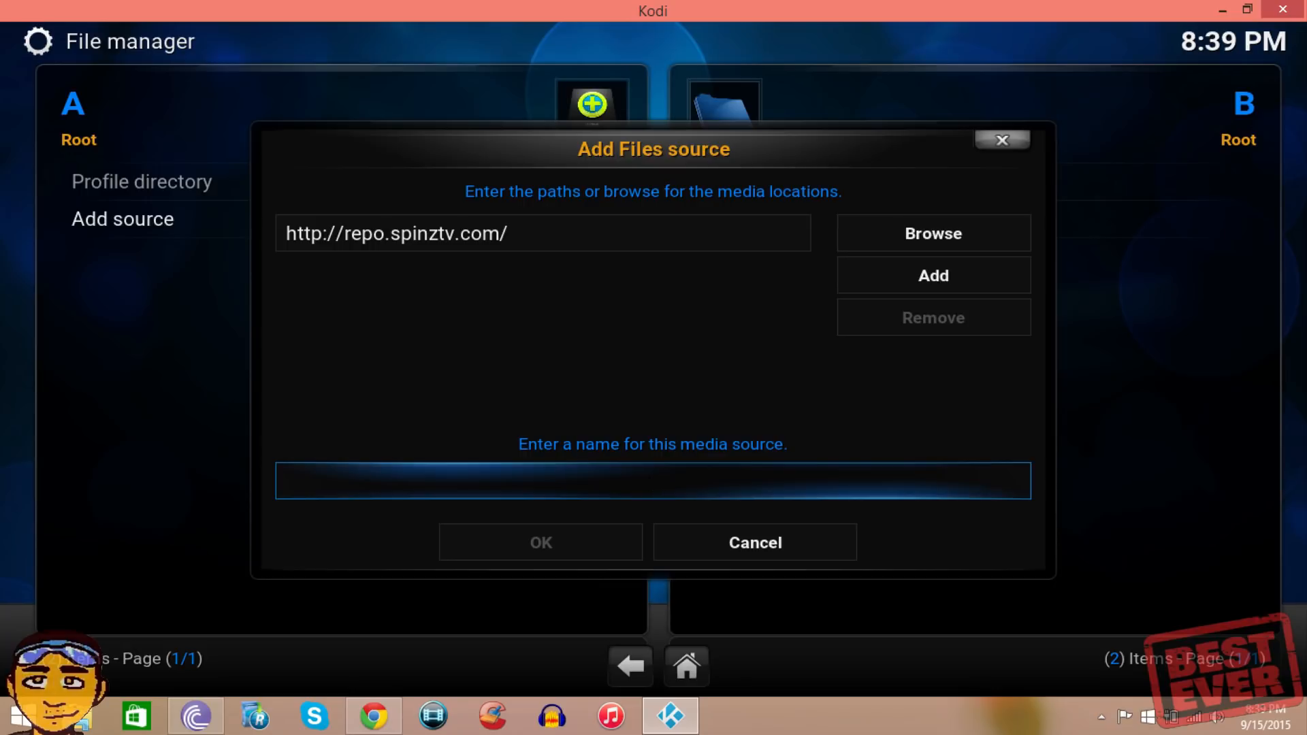
Name the source .spinztvrepo and save it with OK.
type(".spl")
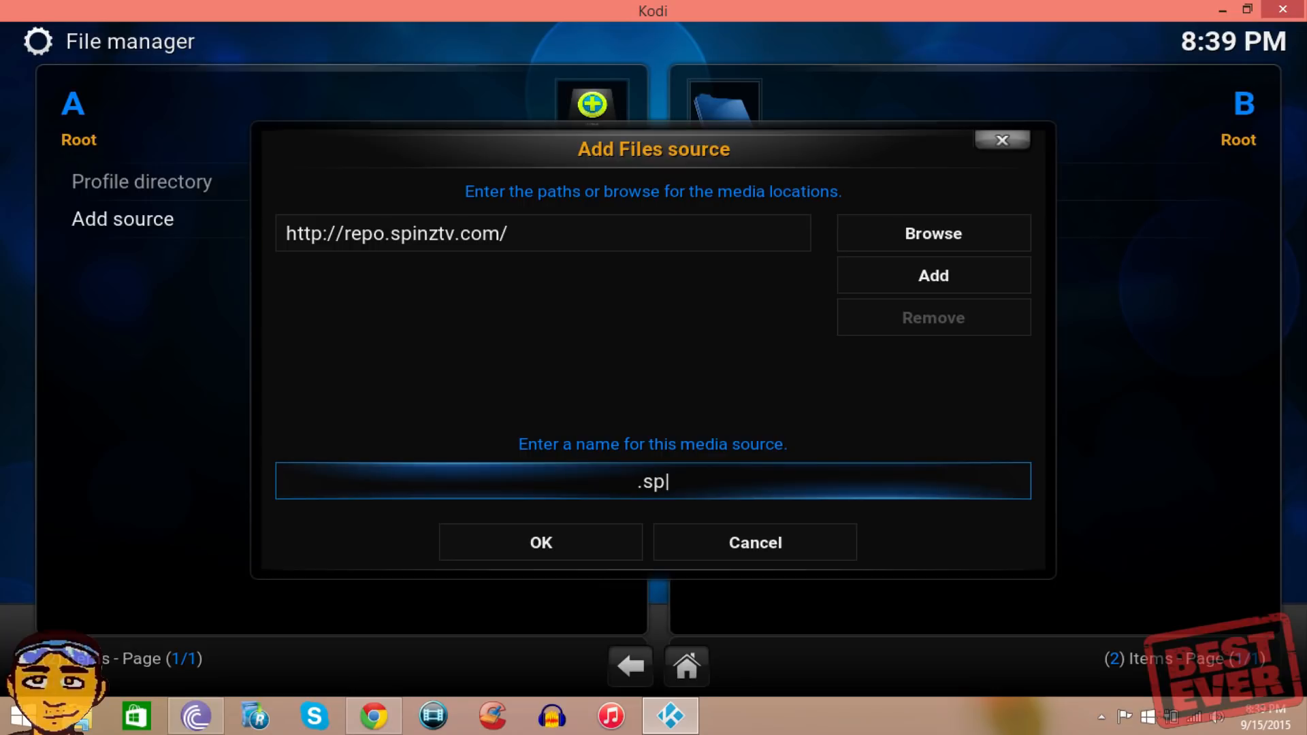
type("inzt")
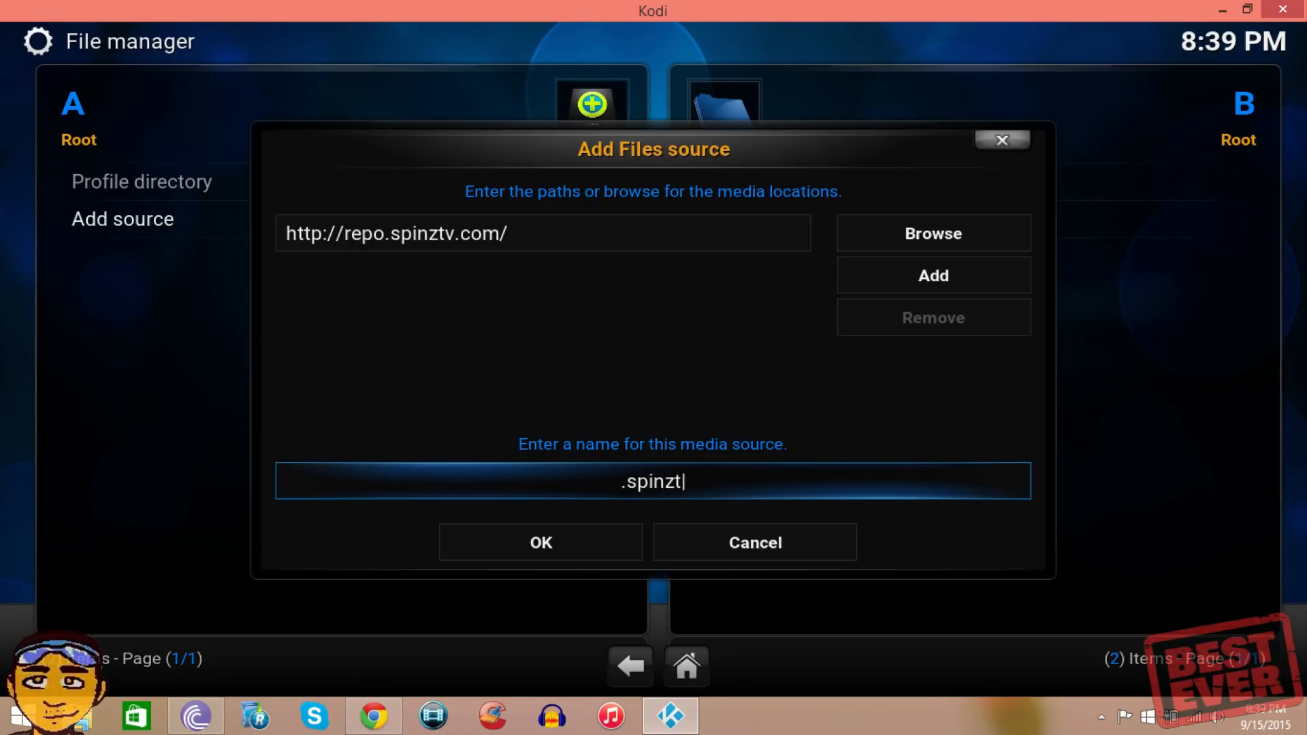
type("vrepo")
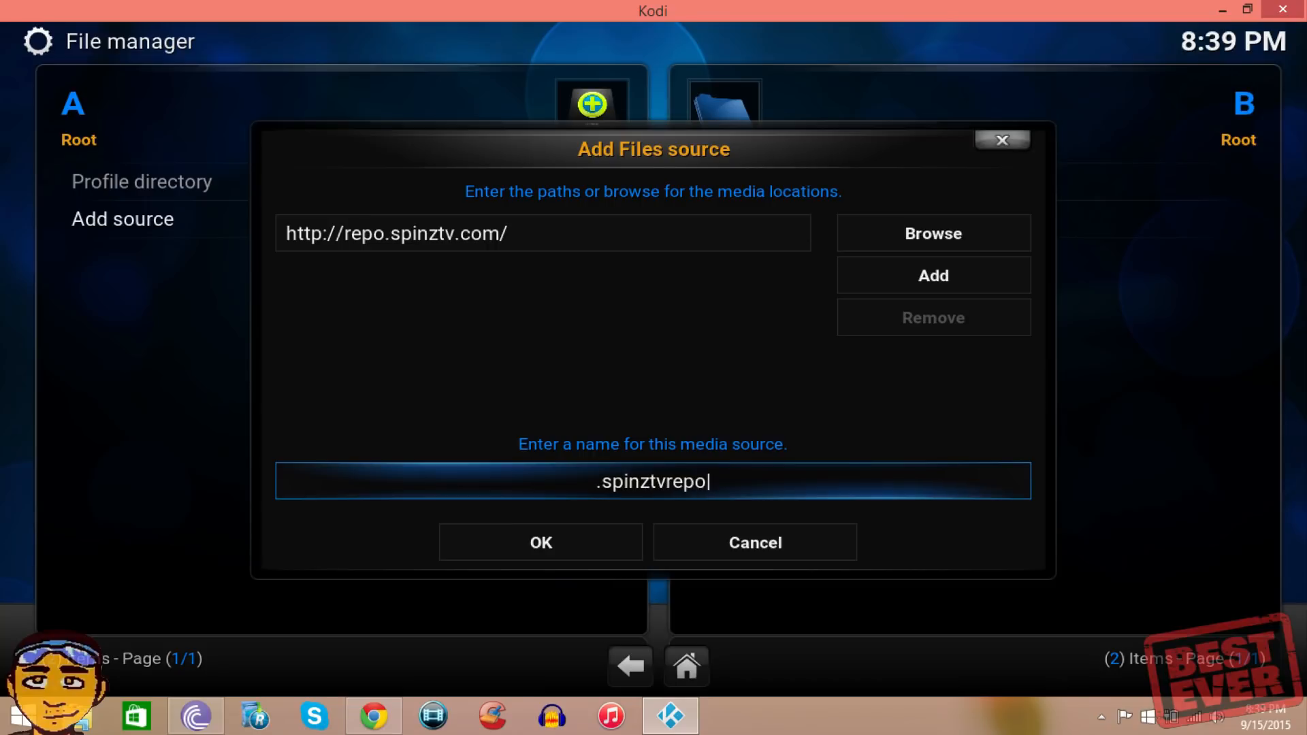
left_click(541, 541)
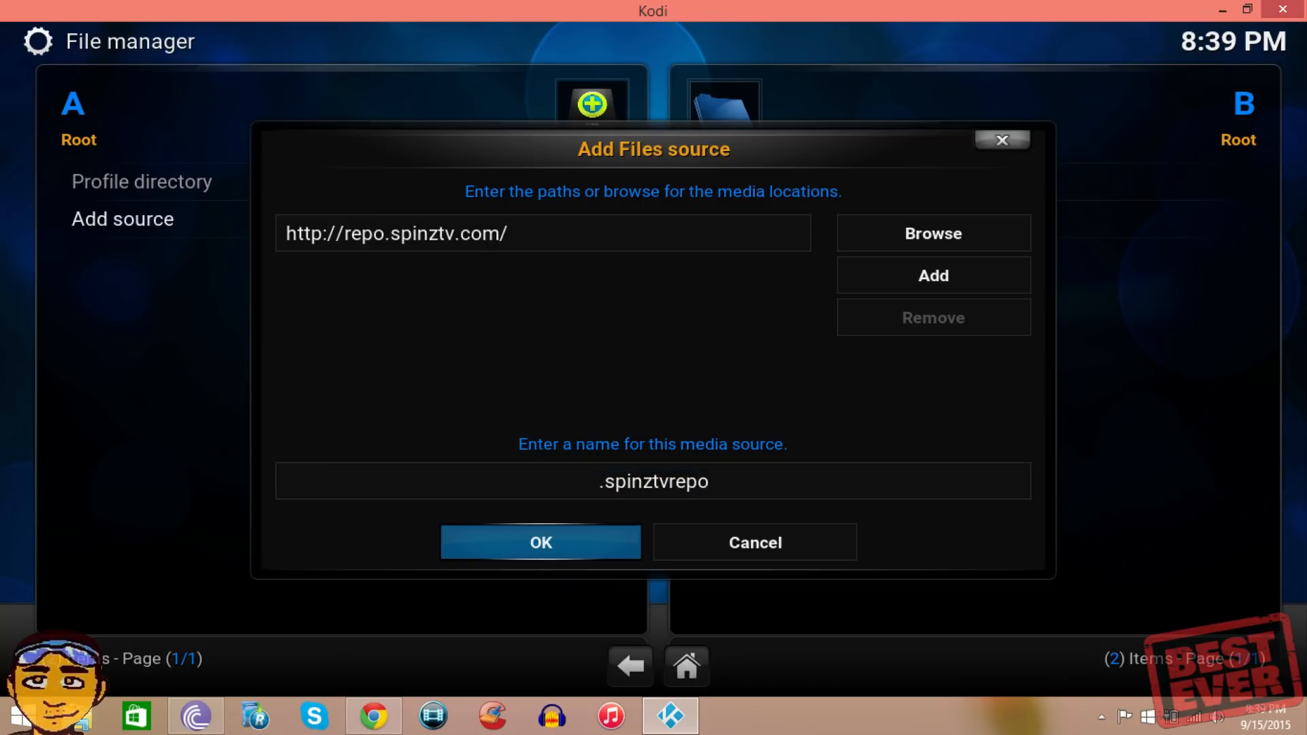
left_click(540, 541)
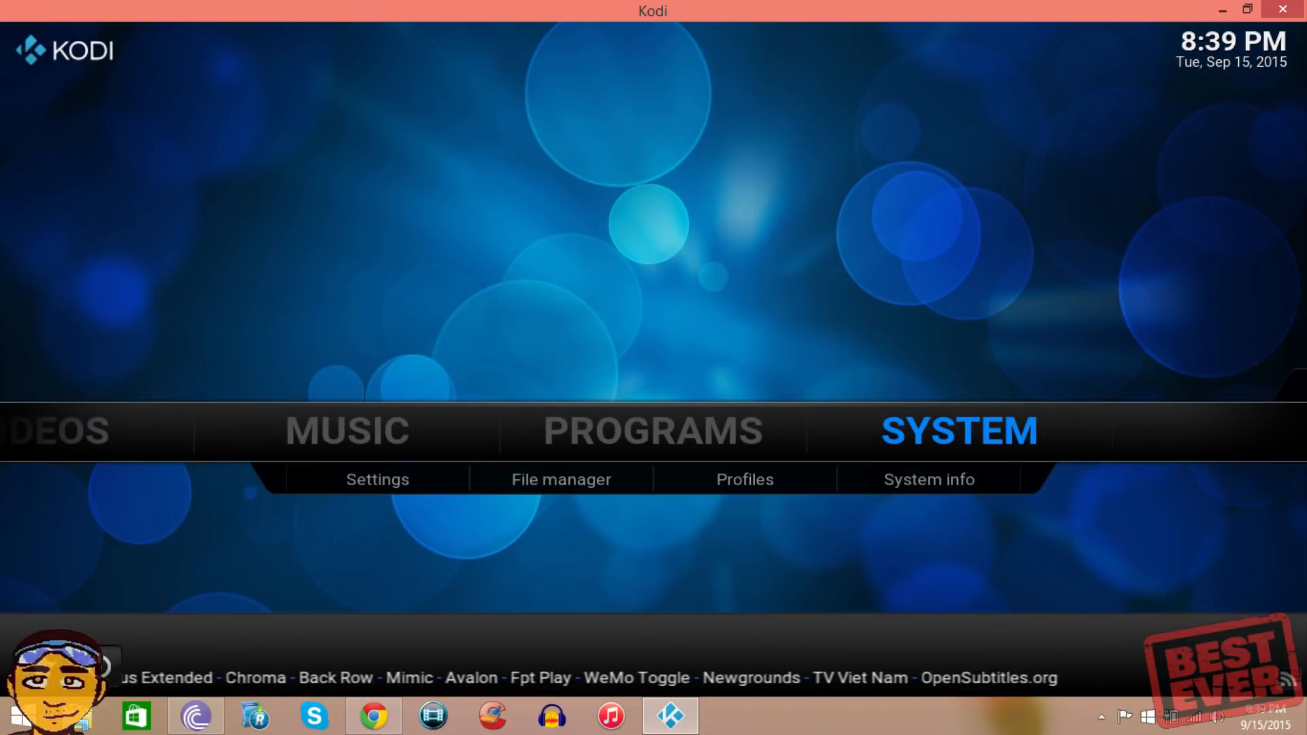
Install the SpinzTV Repository zip from the .spinztvrepo source via Settings > Add-ons.
left_click(377, 478)
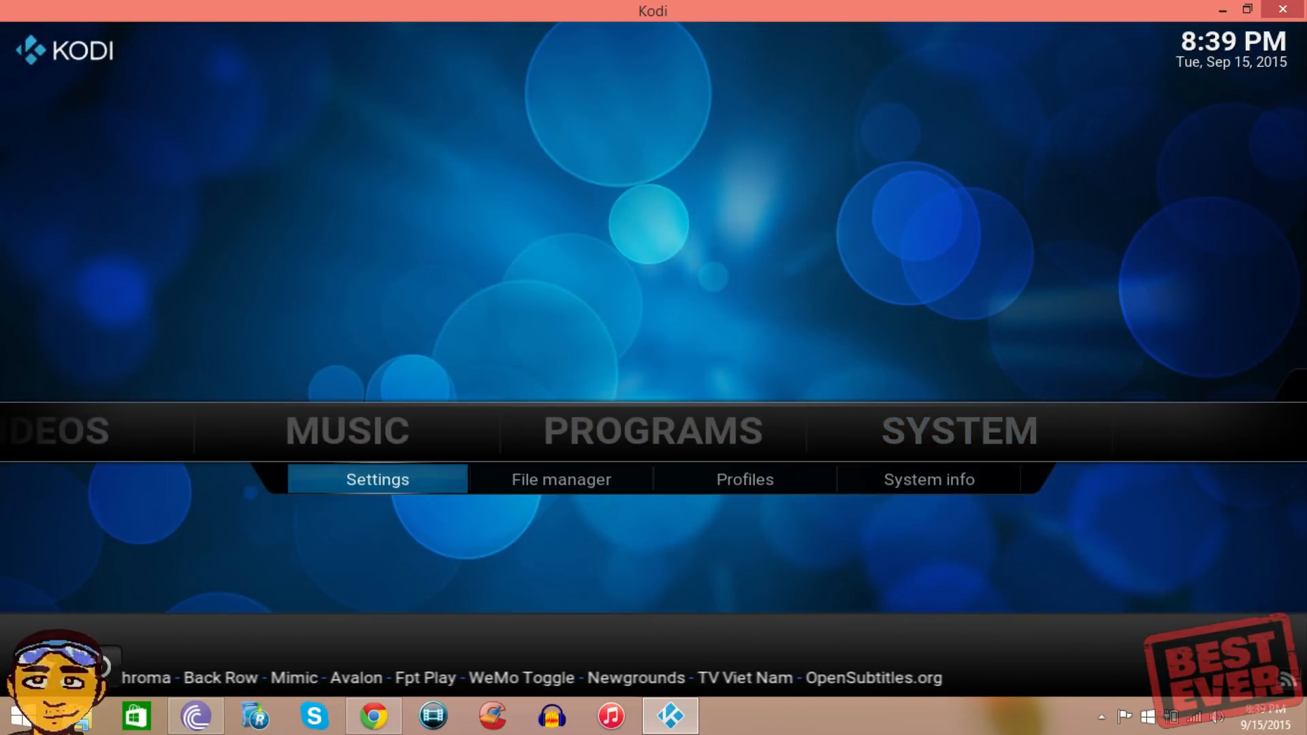
left_click(377, 477)
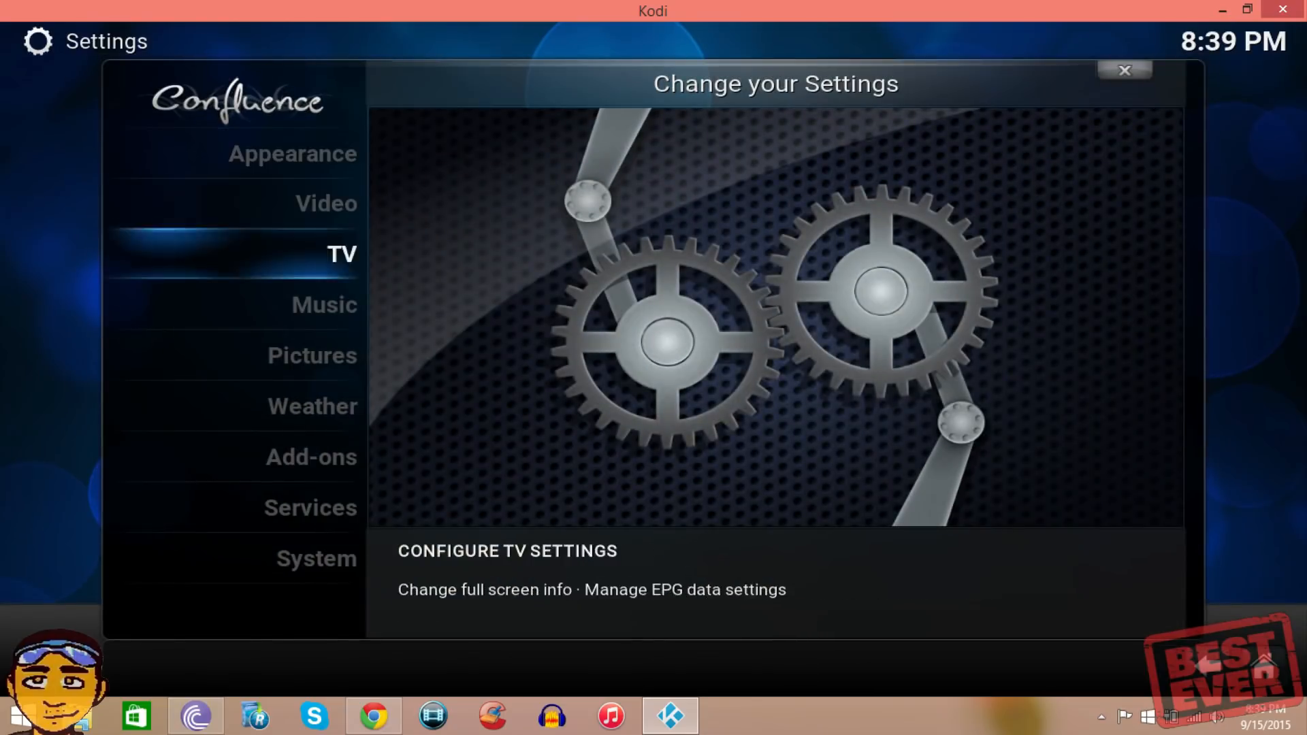
left_click(310, 457)
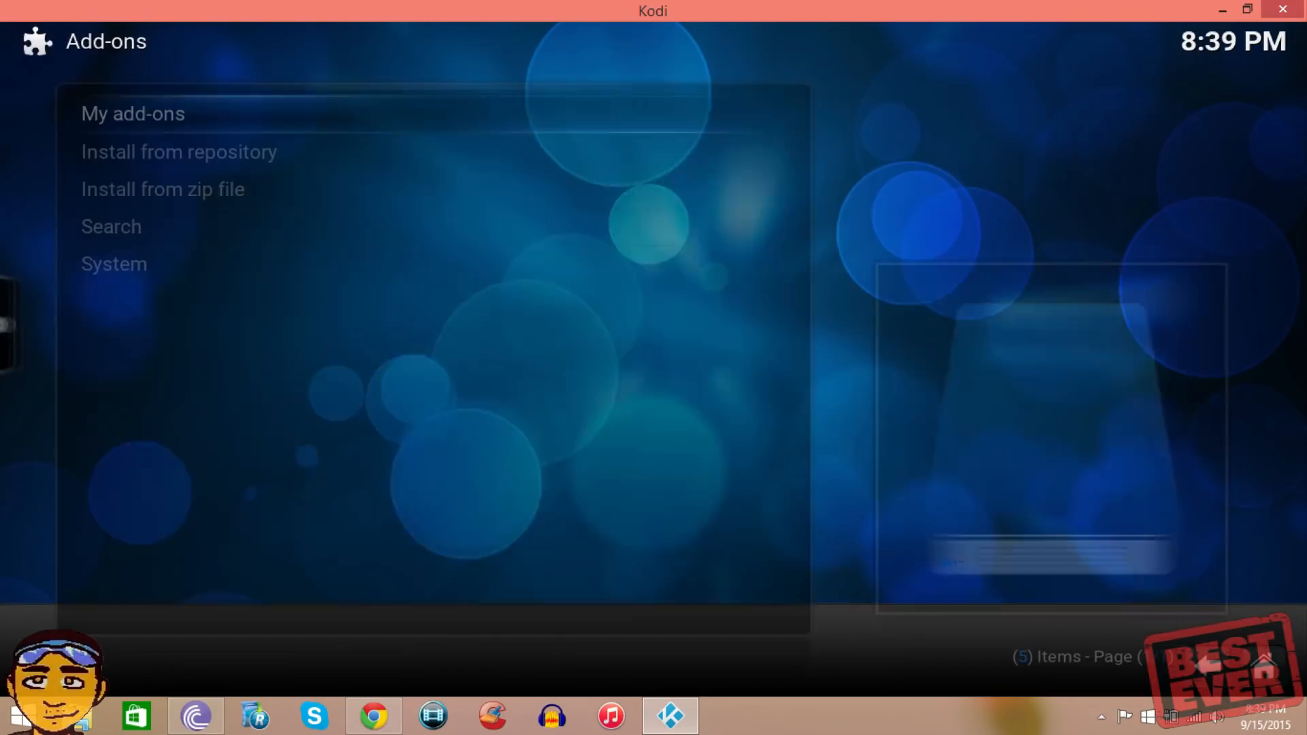
left_click(162, 189)
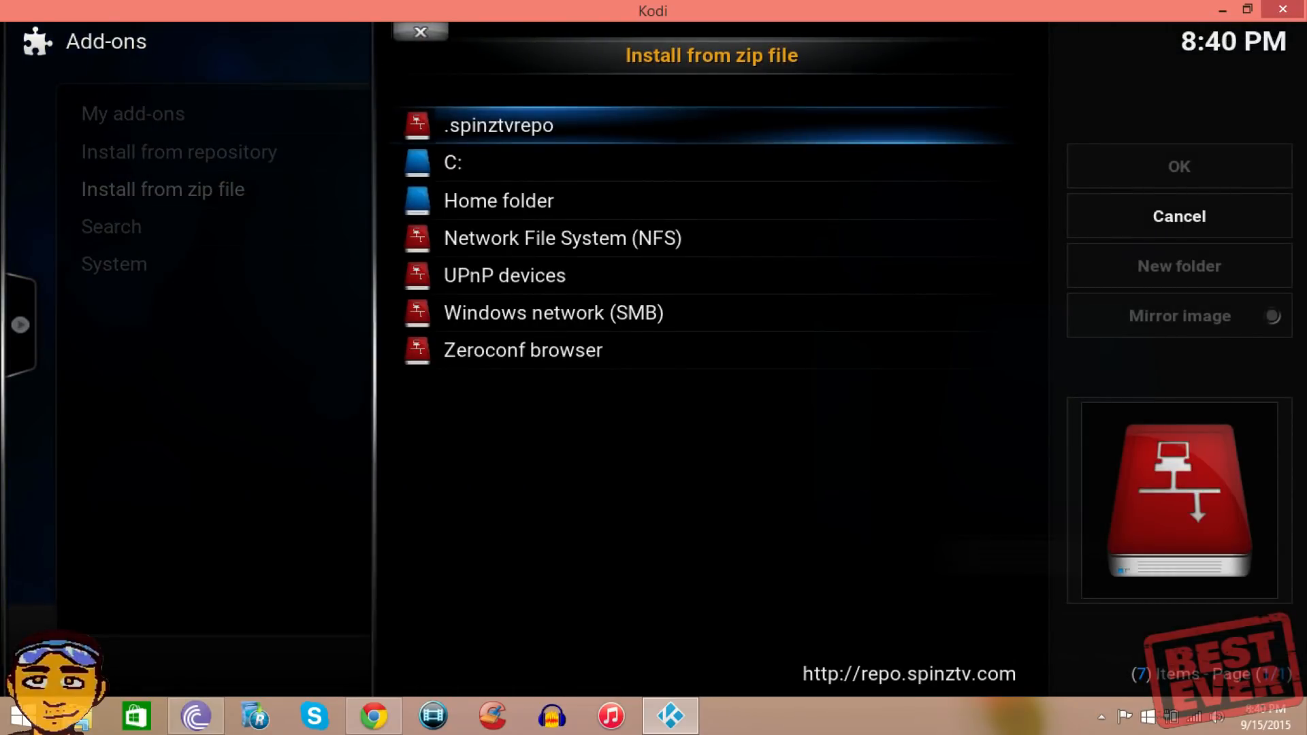
left_click(498, 125)
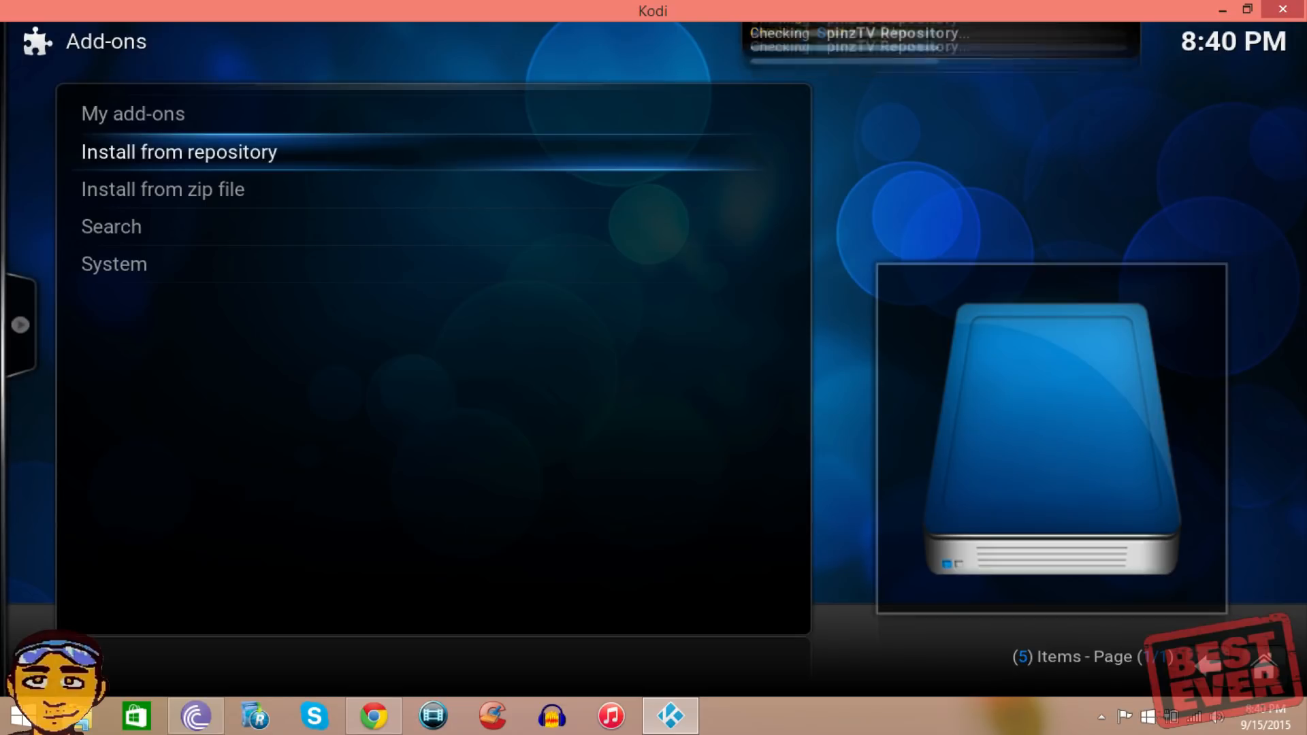
Browse into the SpinzTV Repository's Program add-ons category.
left_click(178, 151)
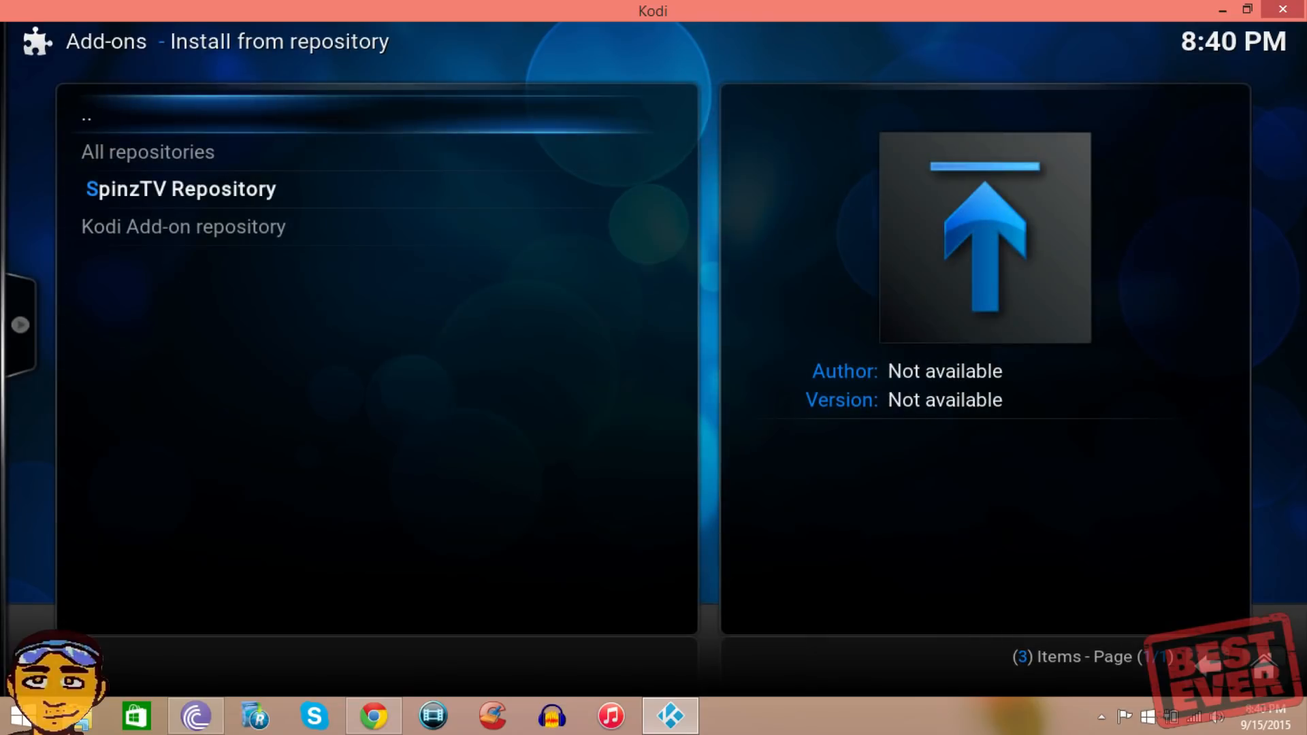
left_click(180, 188)
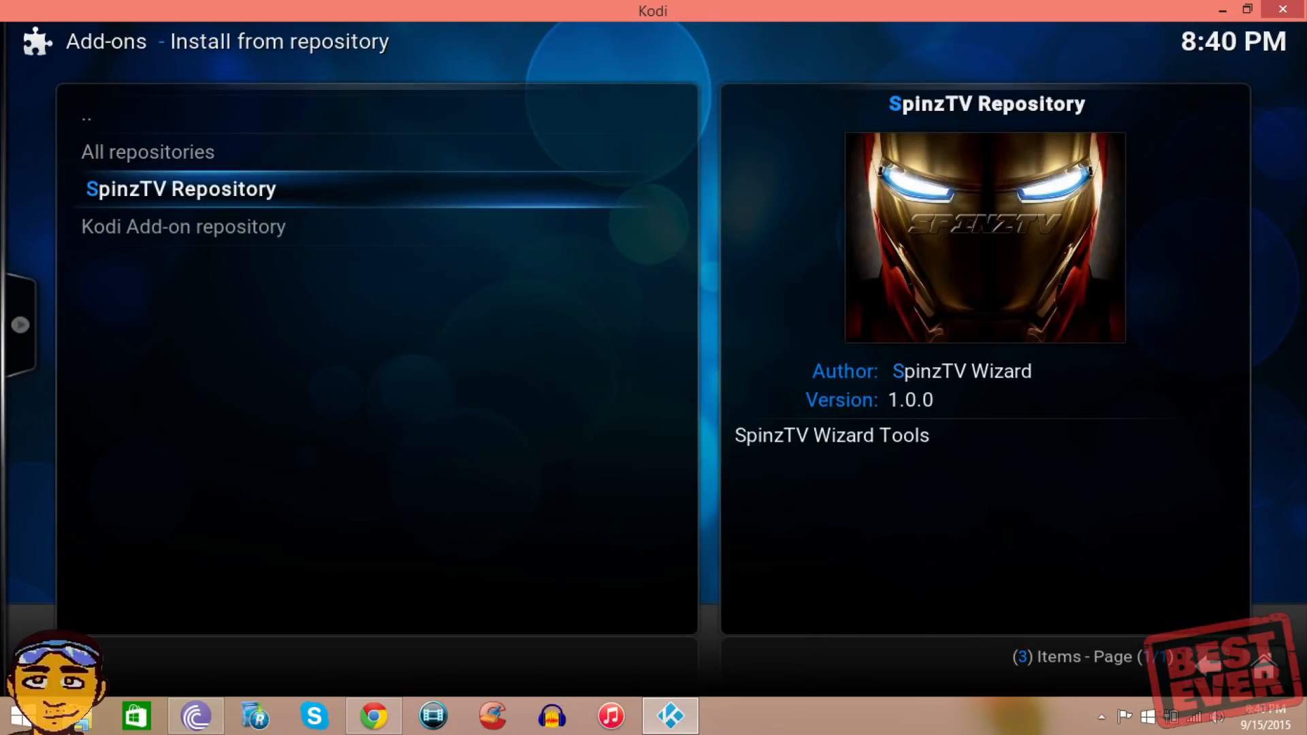
left_click(181, 188)
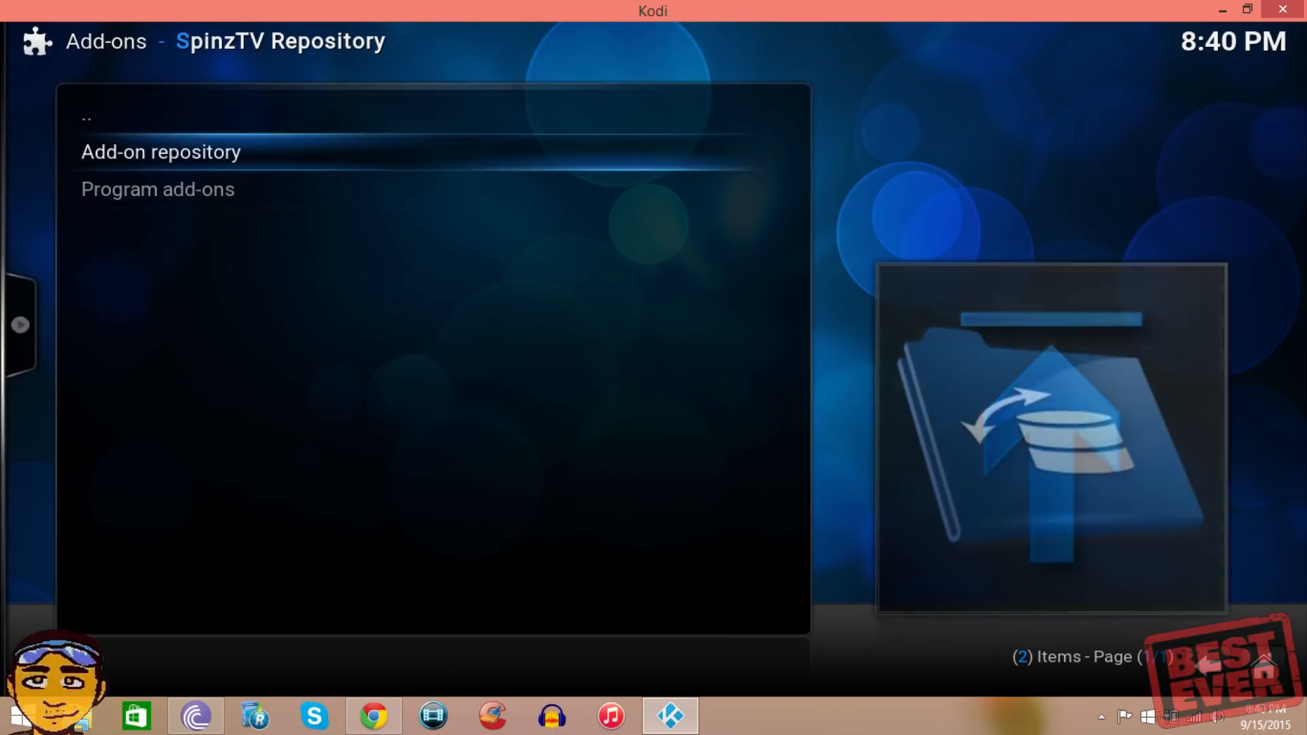
left_click(158, 189)
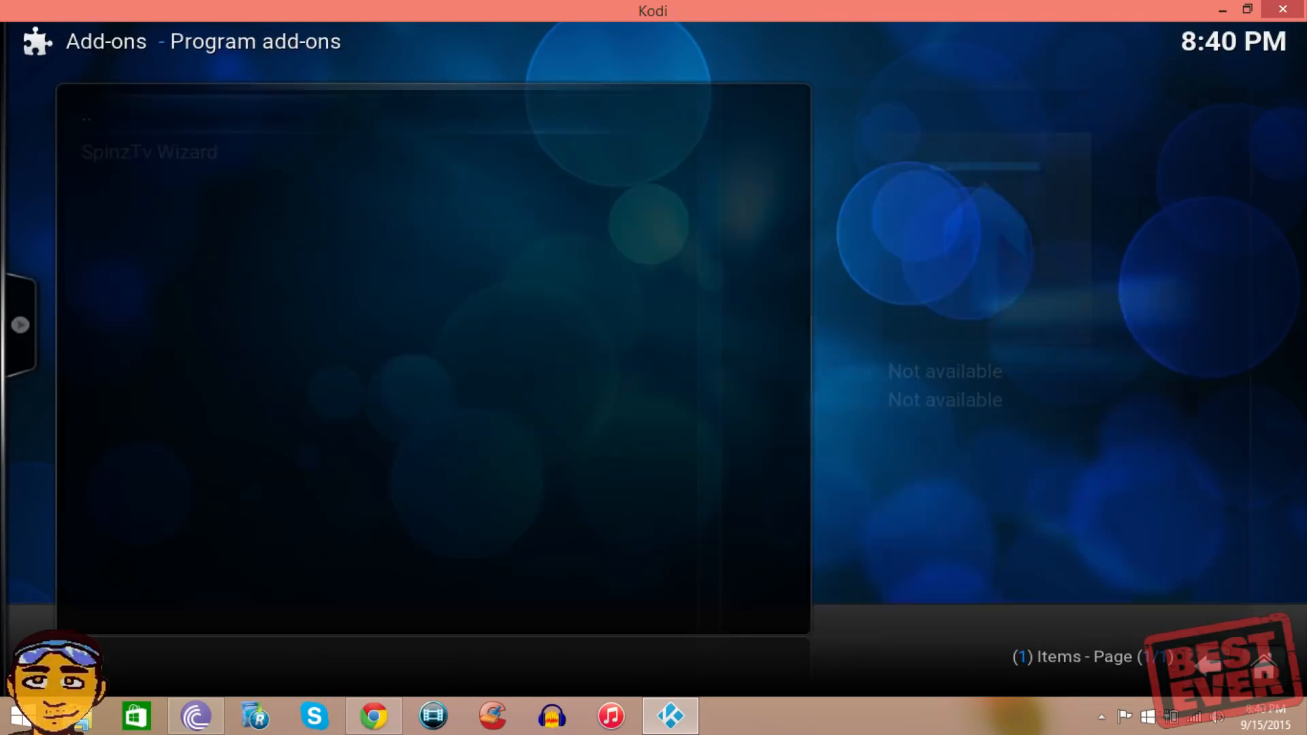
Install the SpinzTv Wizard add-on and move to the Programs section.
left_click(148, 152)
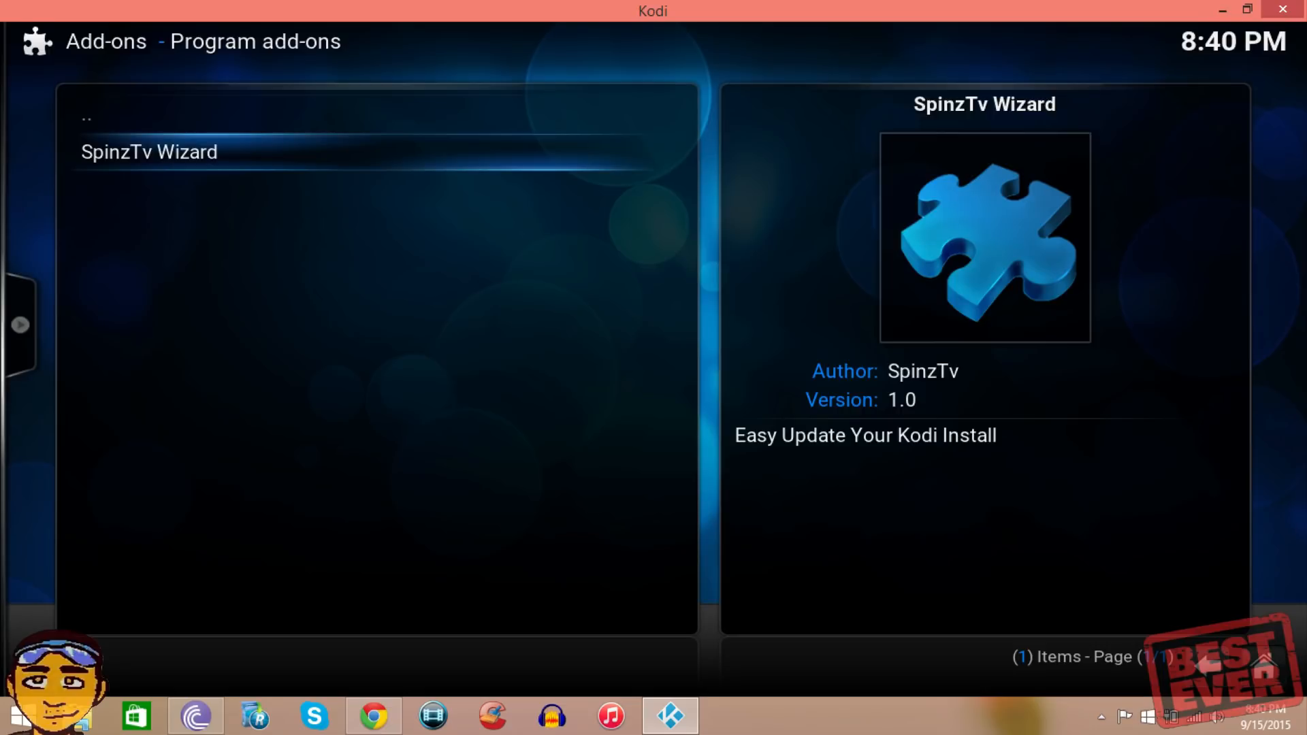
left_click(148, 151)
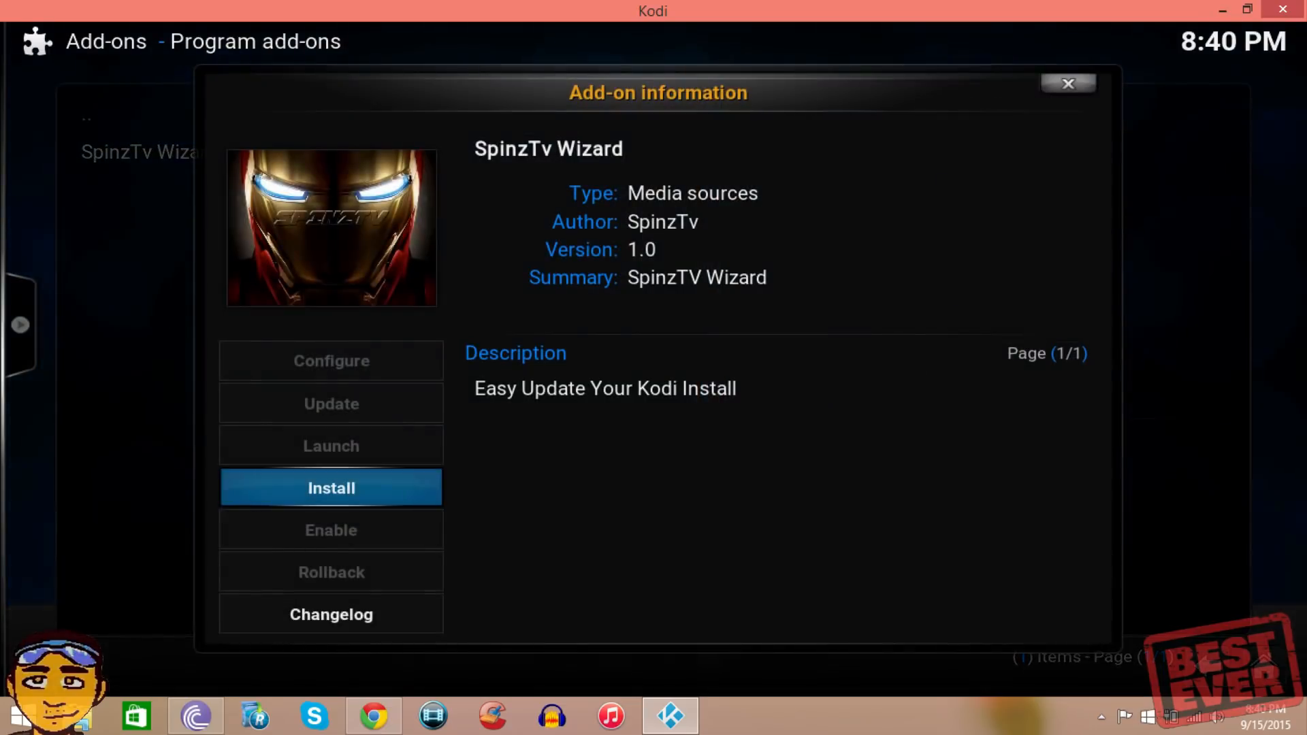
left_click(330, 487)
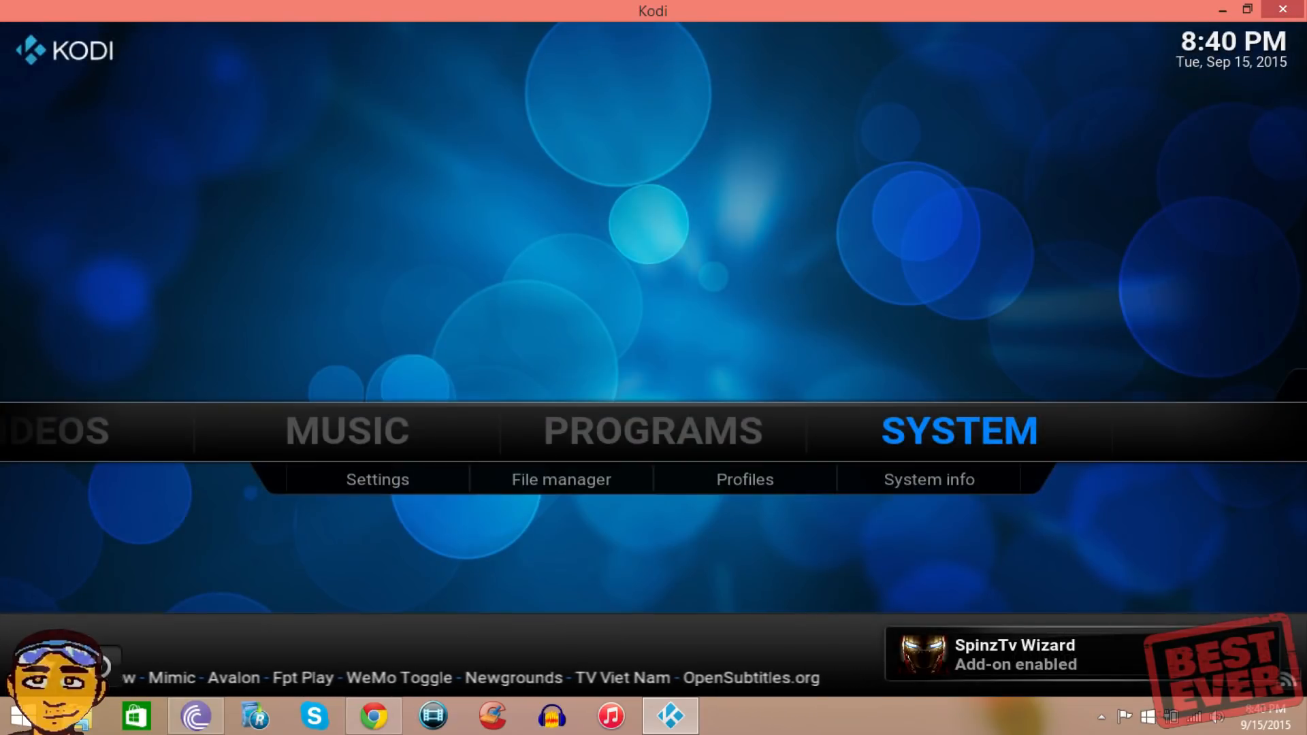
left_click(652, 431)
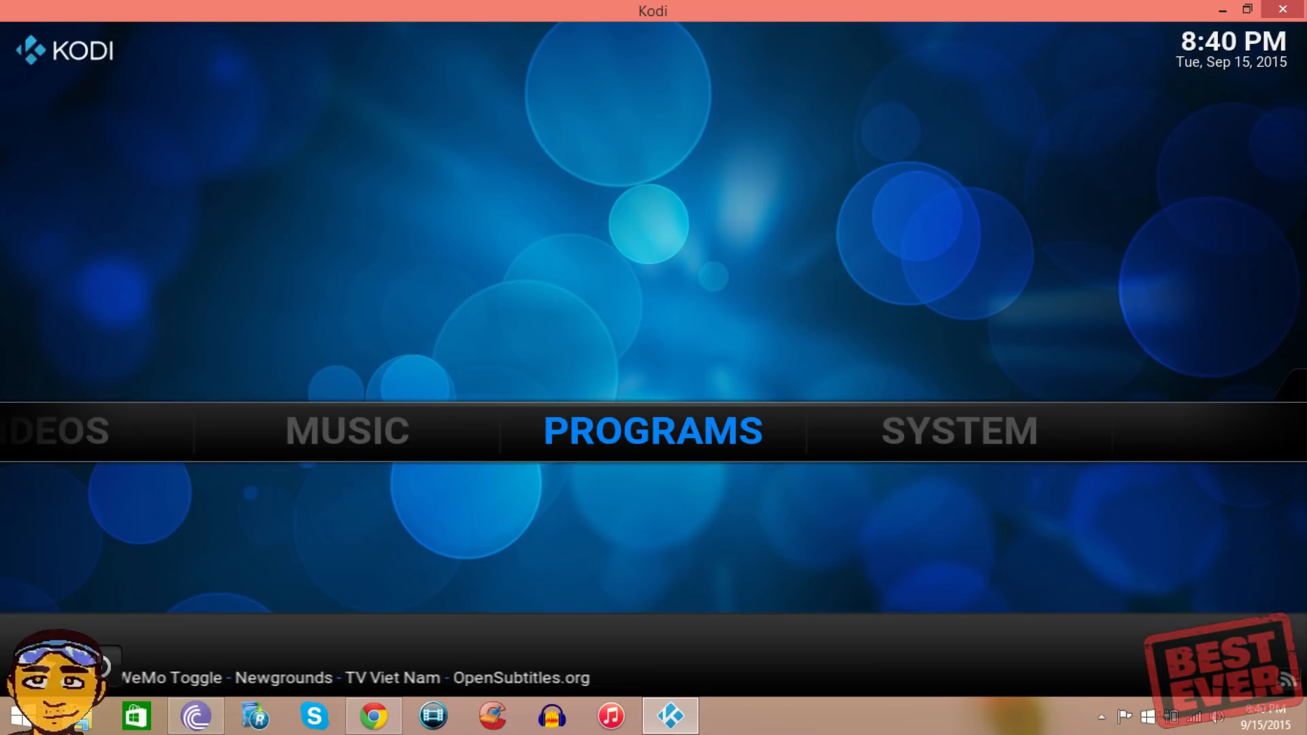
left_click(652, 430)
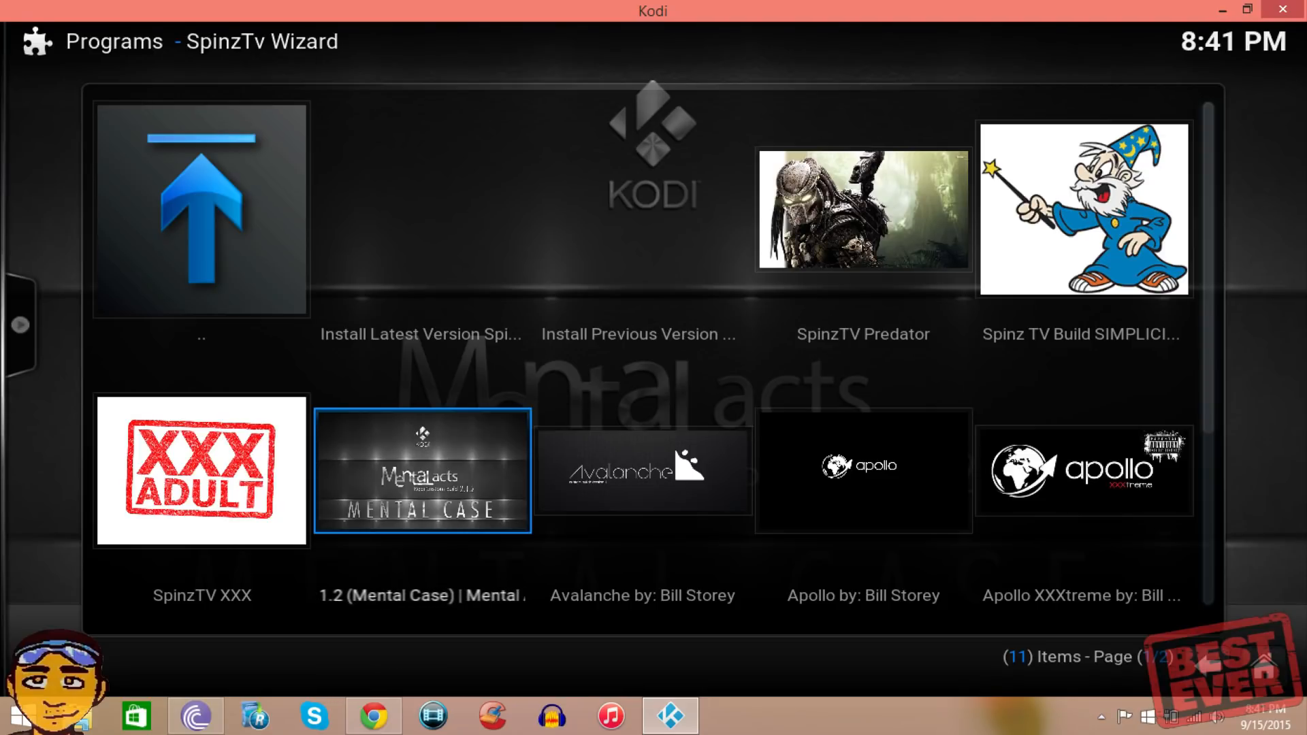
Scroll the SpinzTv Wizard build list and start downloading the TBE build.
scroll("down", 3)
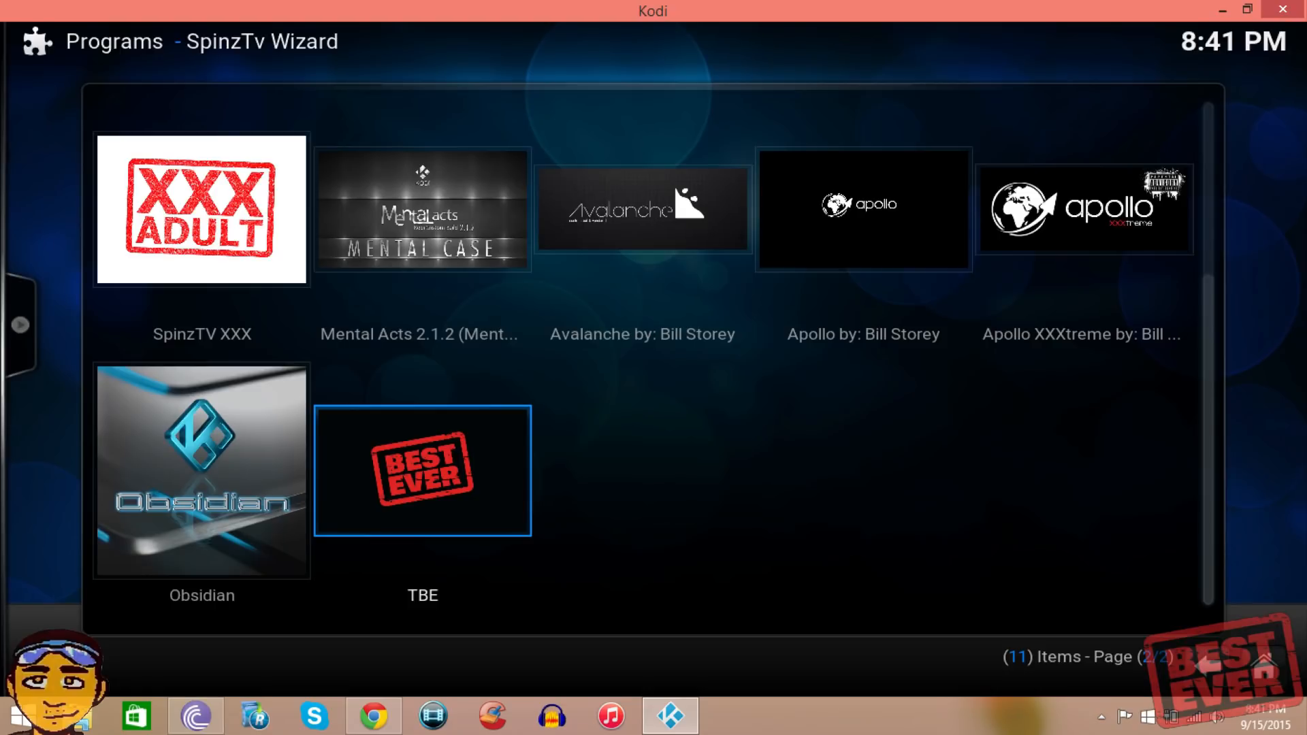
scroll("up", 3)
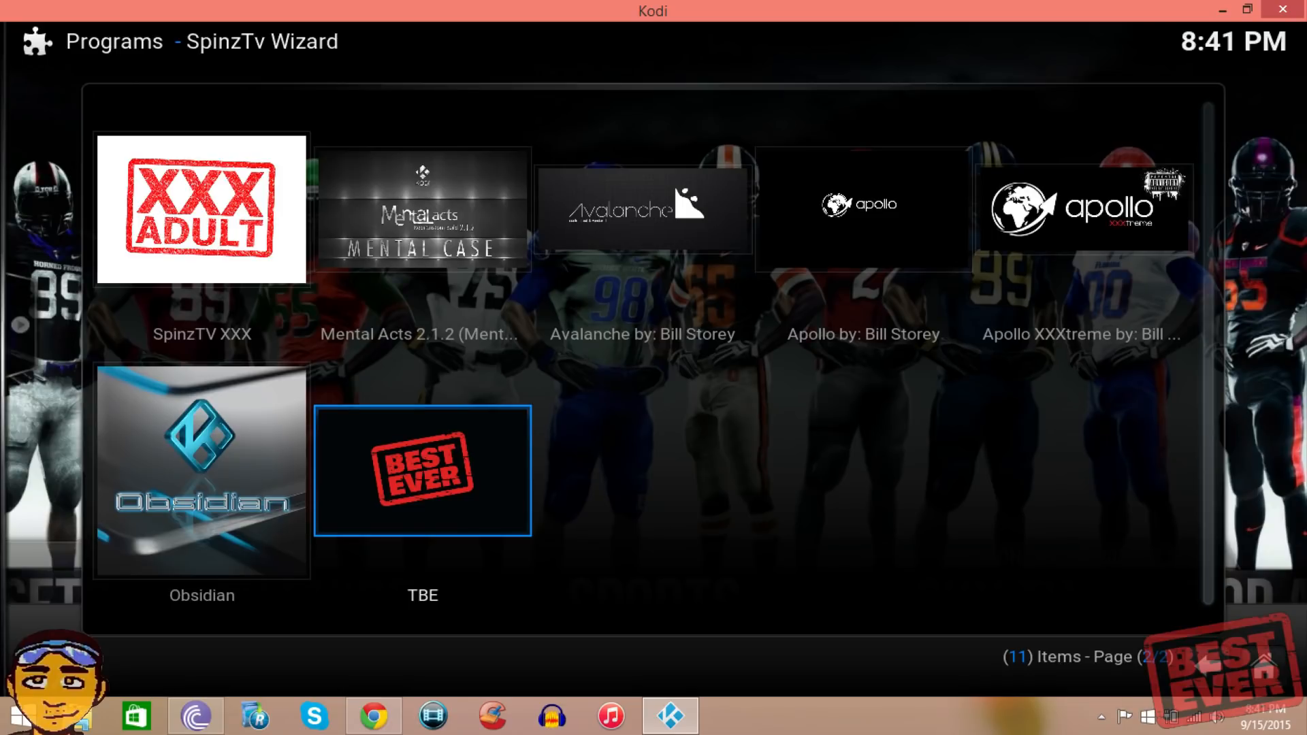
left_click(422, 470)
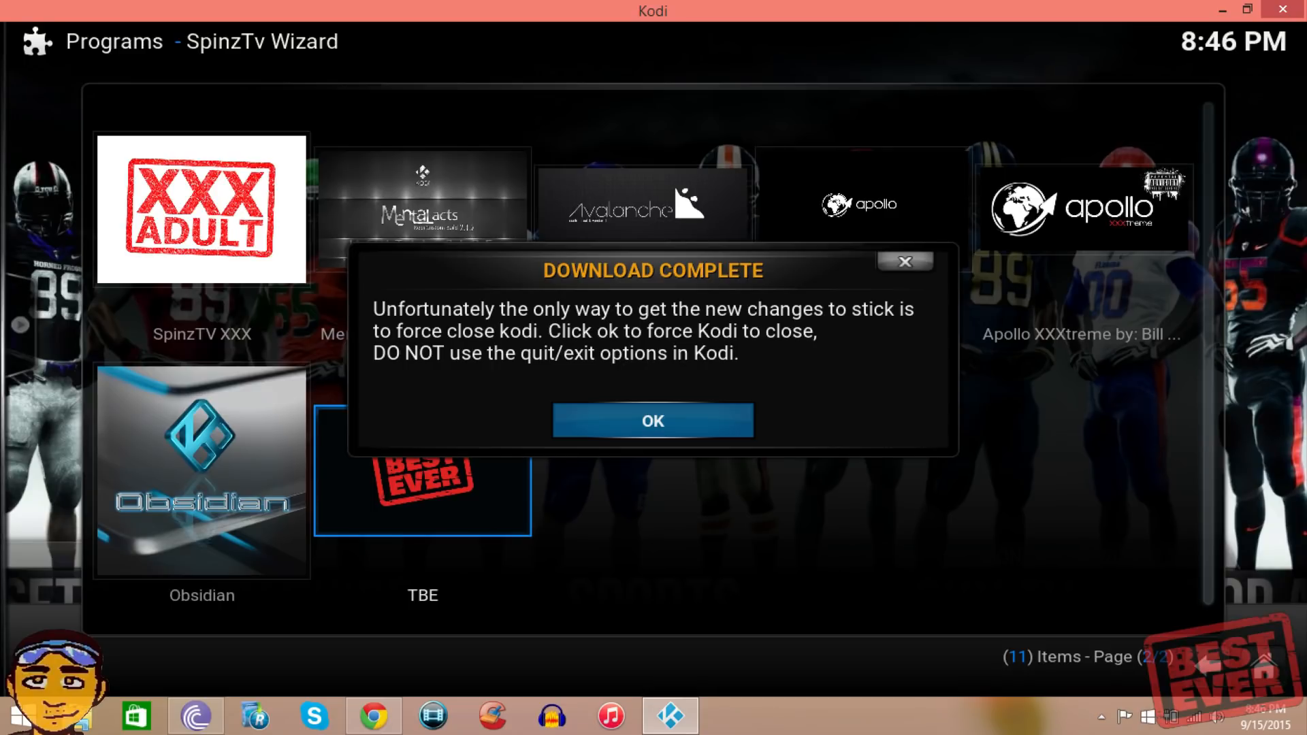
Acknowledge the completed TBE download and confirm force-closing Kodi.
left_click(652, 420)
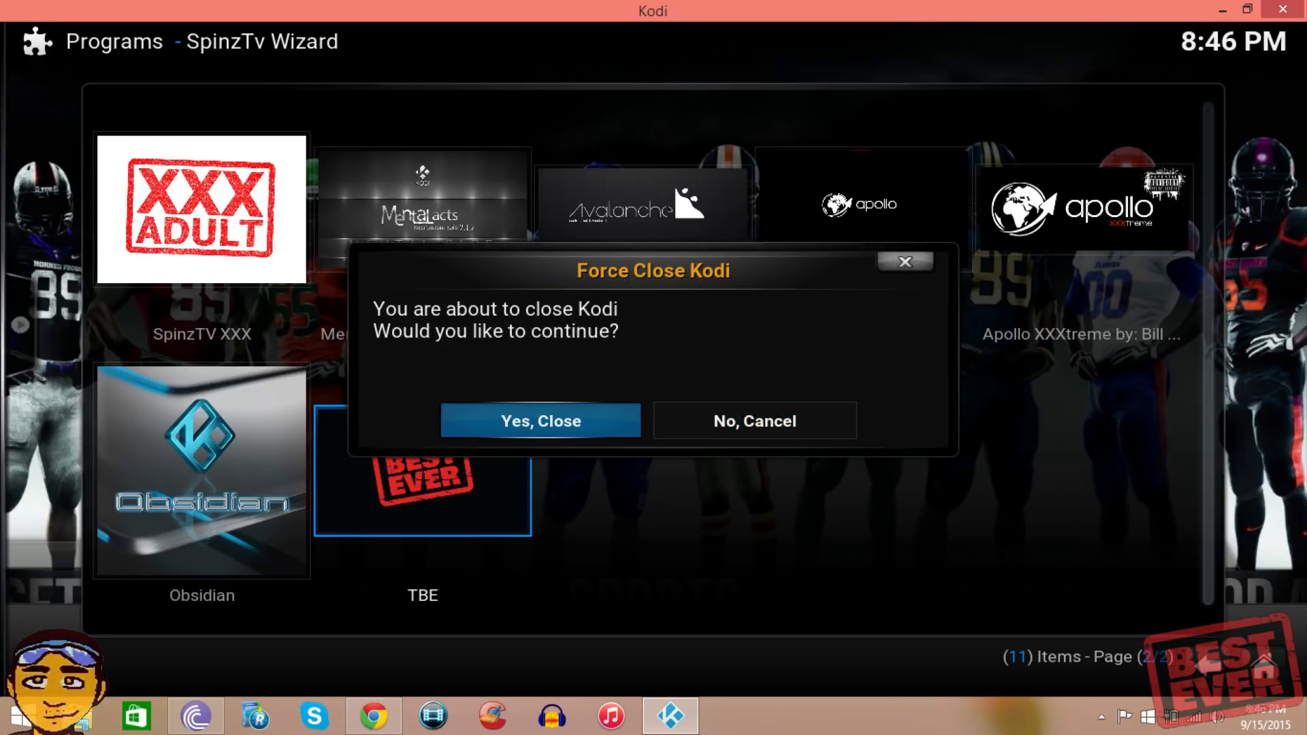
left_click(540, 420)
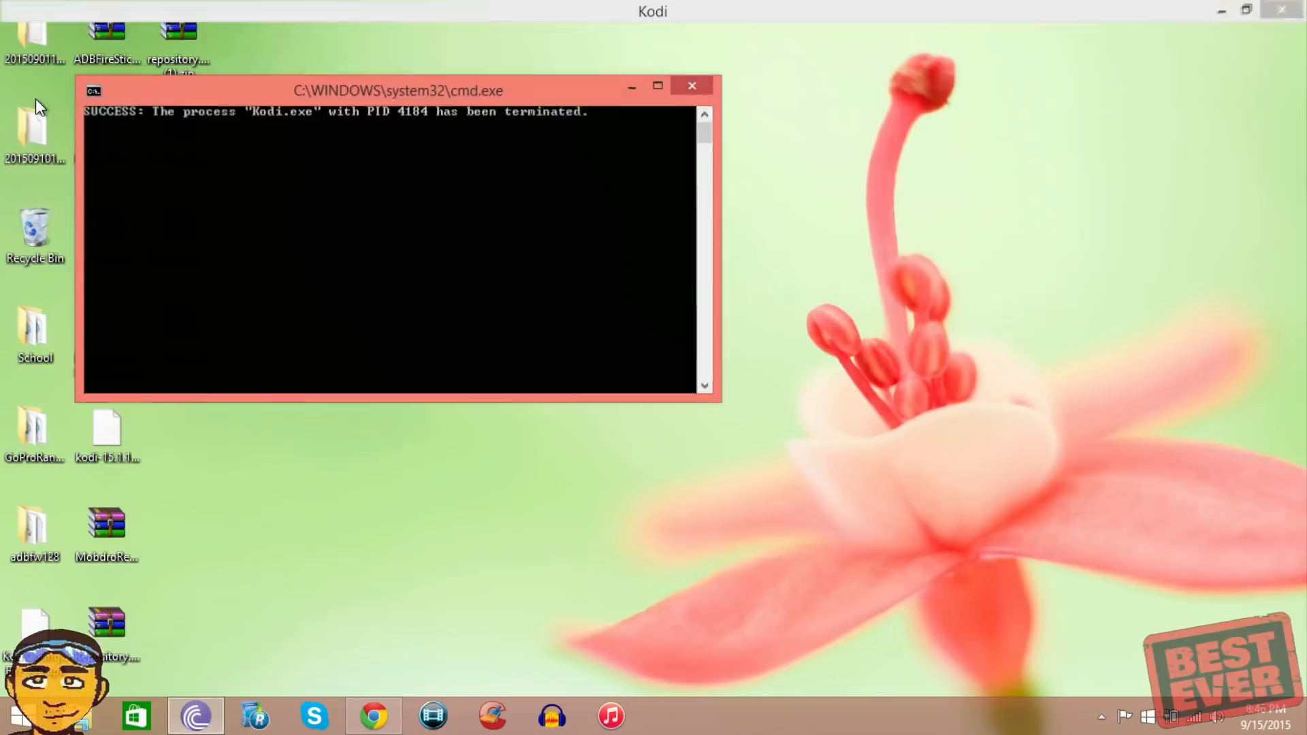
Relaunch Kodi from the Start screen by searching for kodi.
left_click(692, 84)
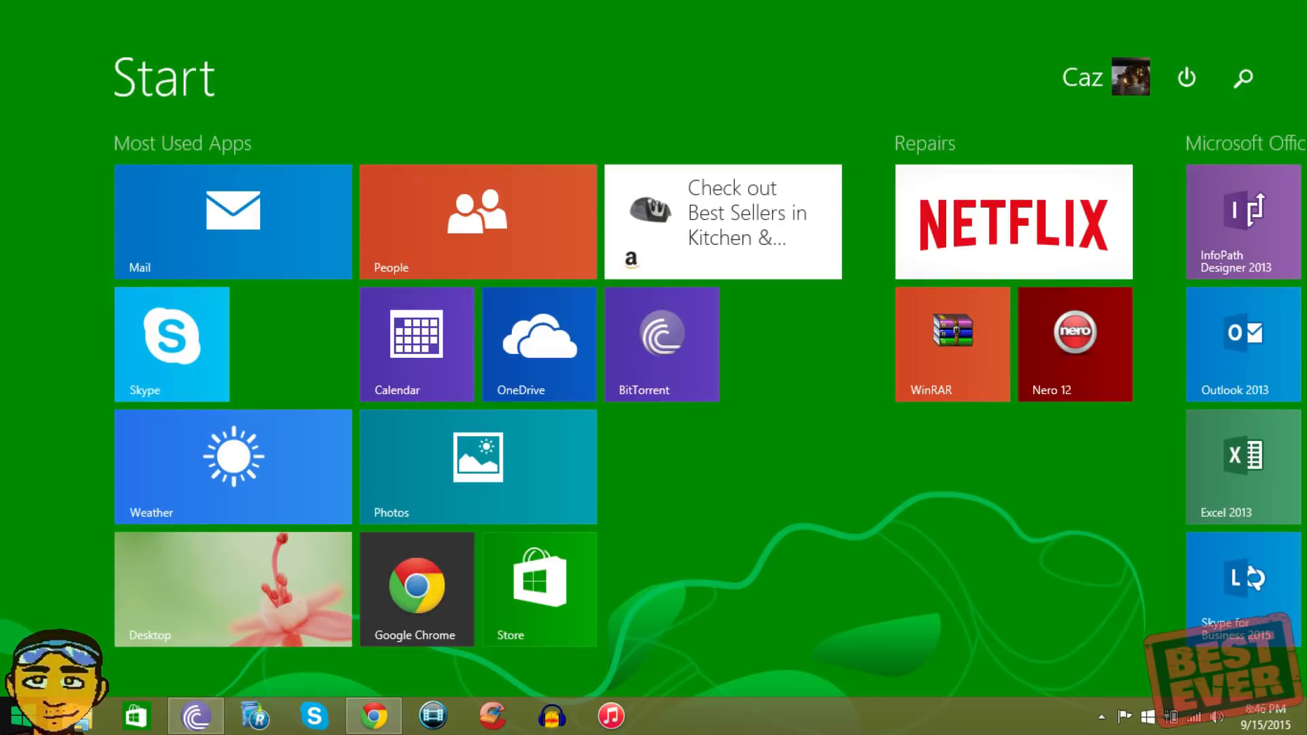
type("kodi")
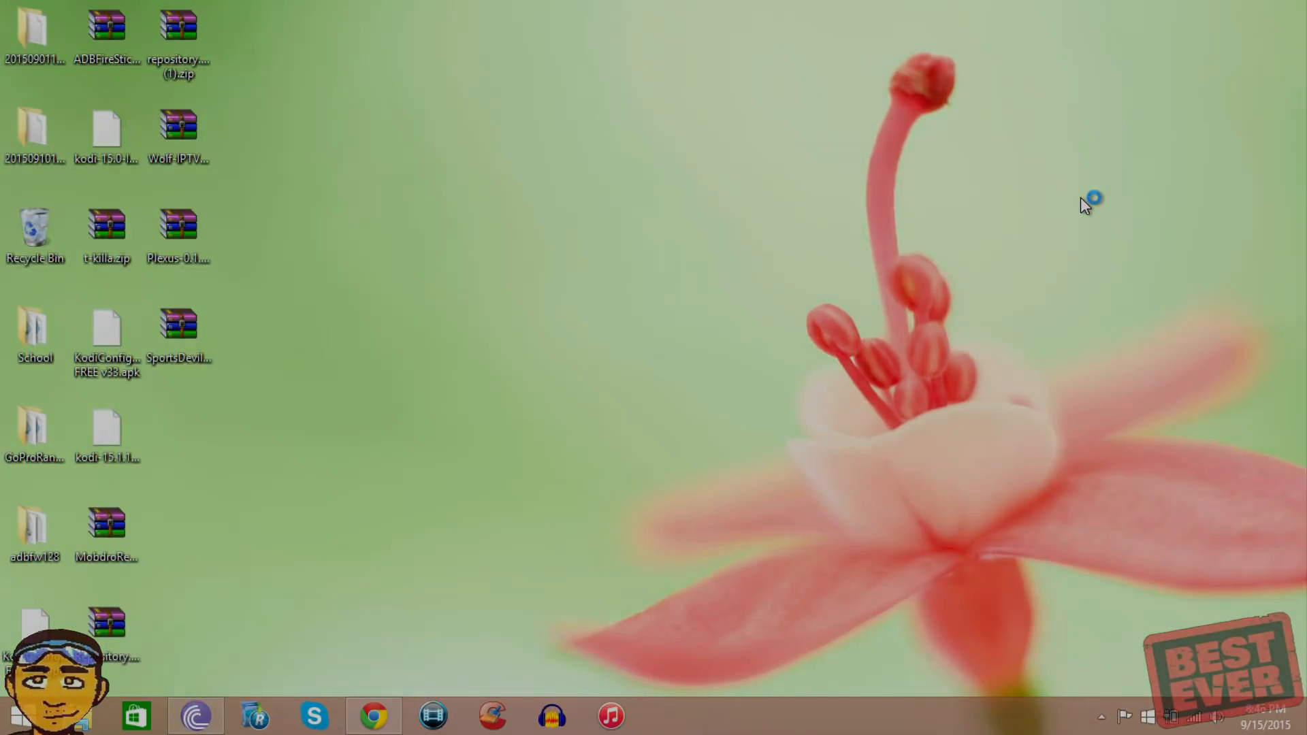
left_click(671, 715)
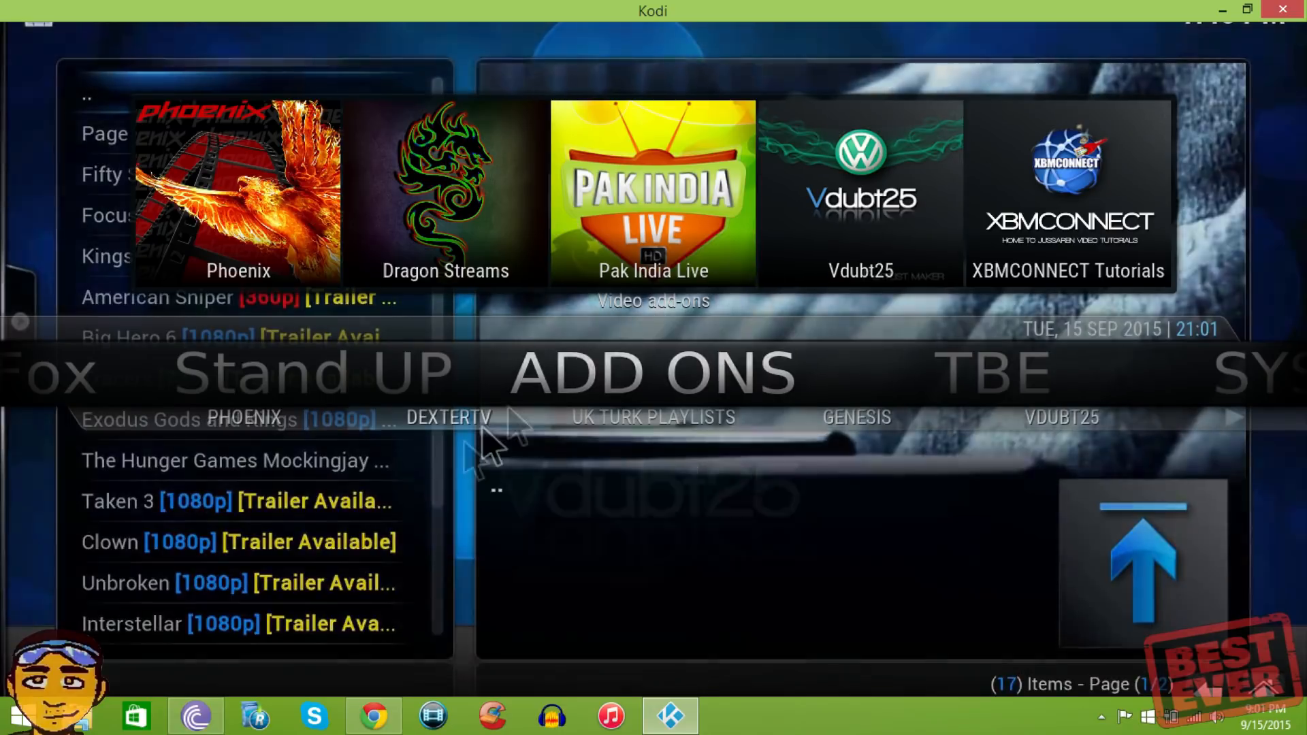
mouse_move(621, 538)
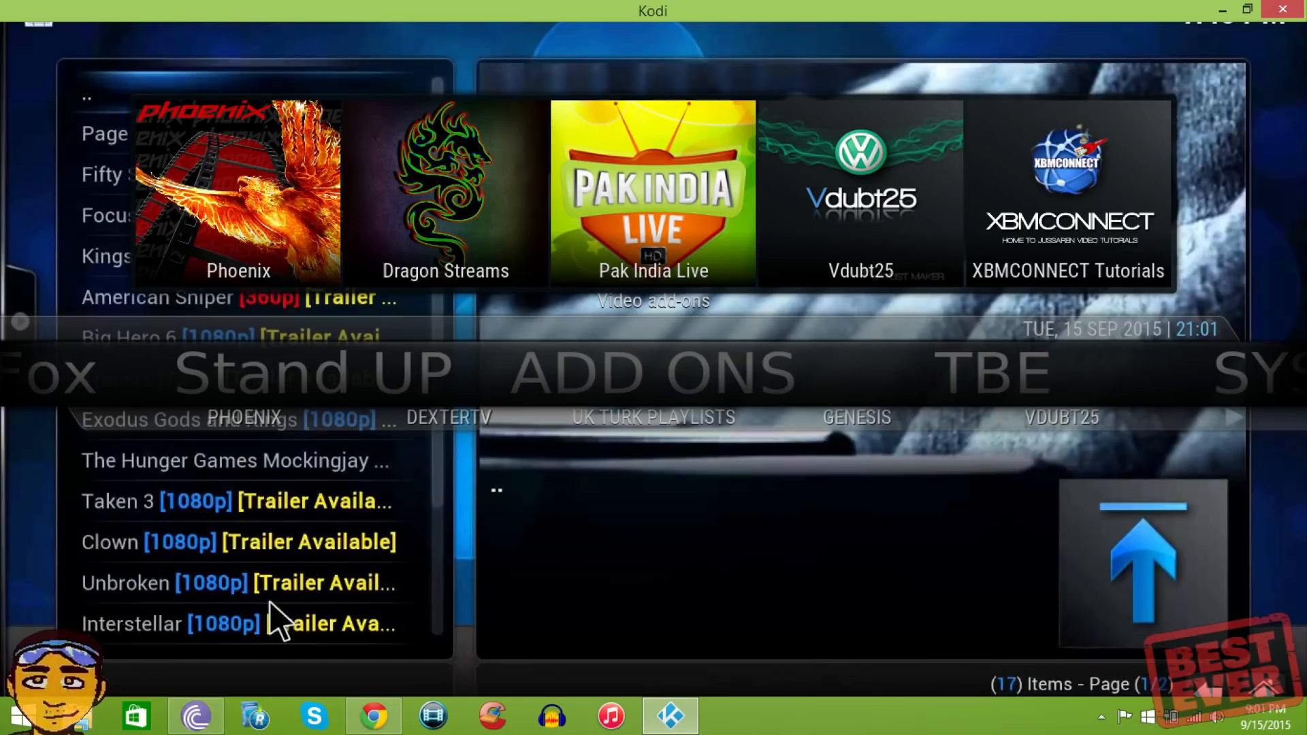
mouse_move(584, 463)
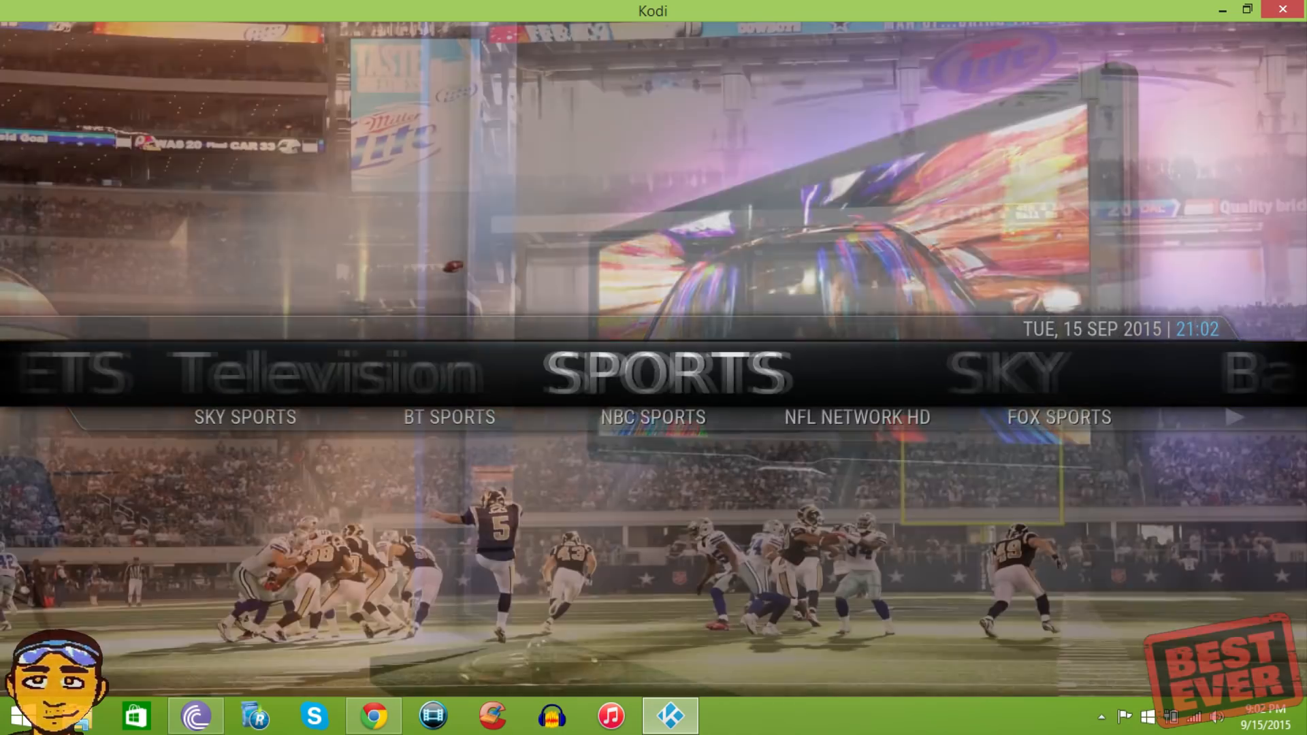
Scroll the TBE home menu bar from Add Ons toward Sports.
scroll("right", 3)
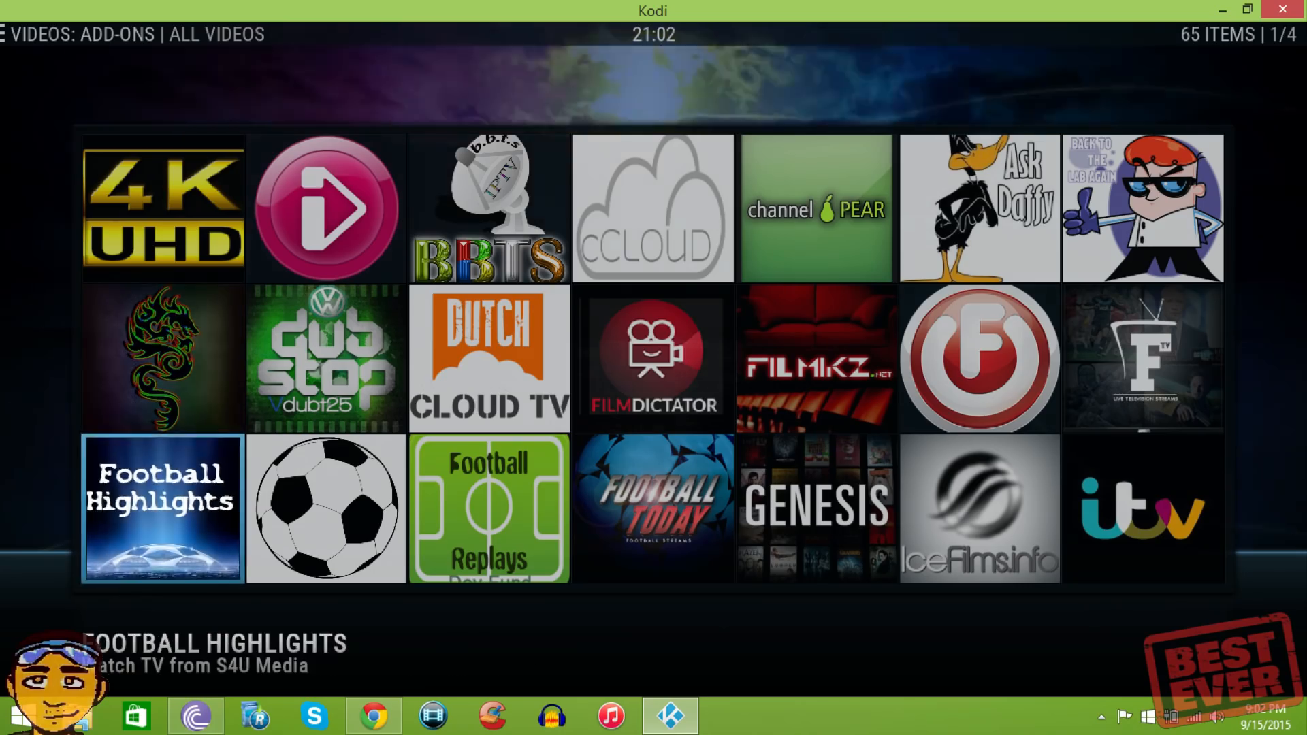
Scroll through all pages of the 65 video add-ons, then go back to the home menu.
scroll("down", 3)
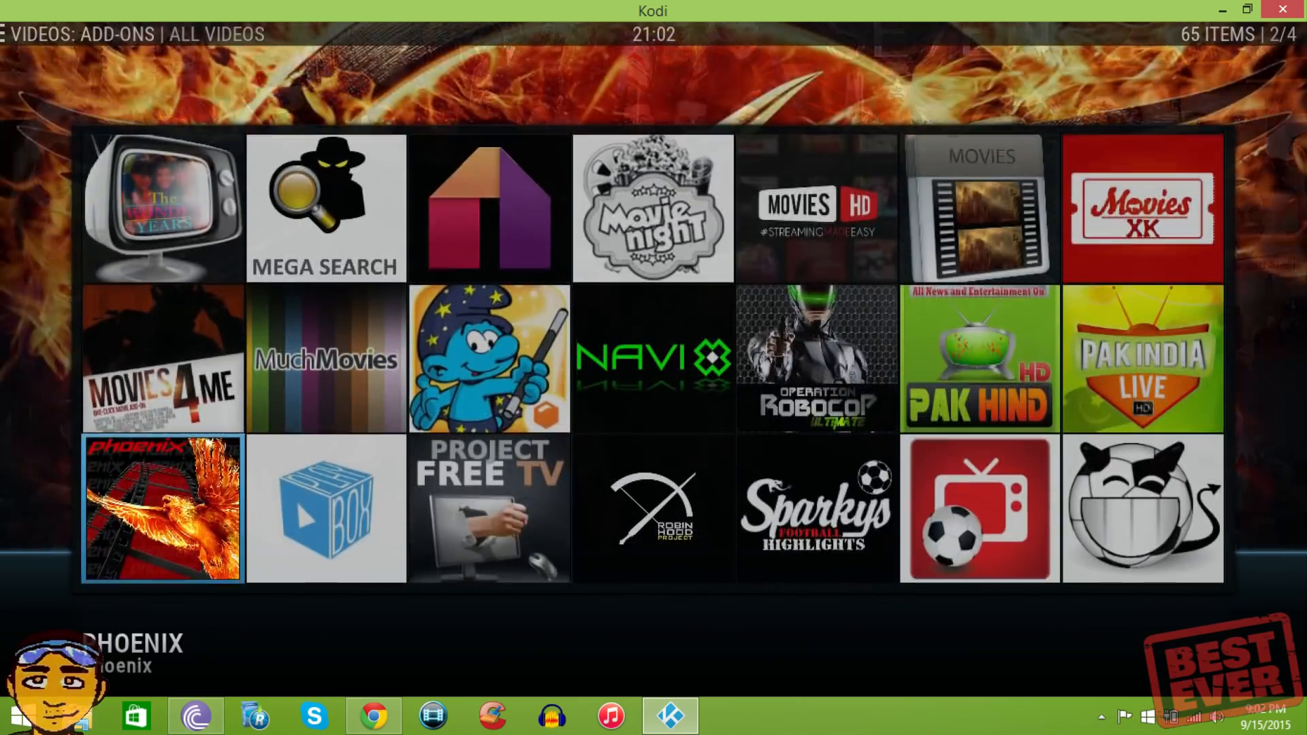
scroll("down", 3)
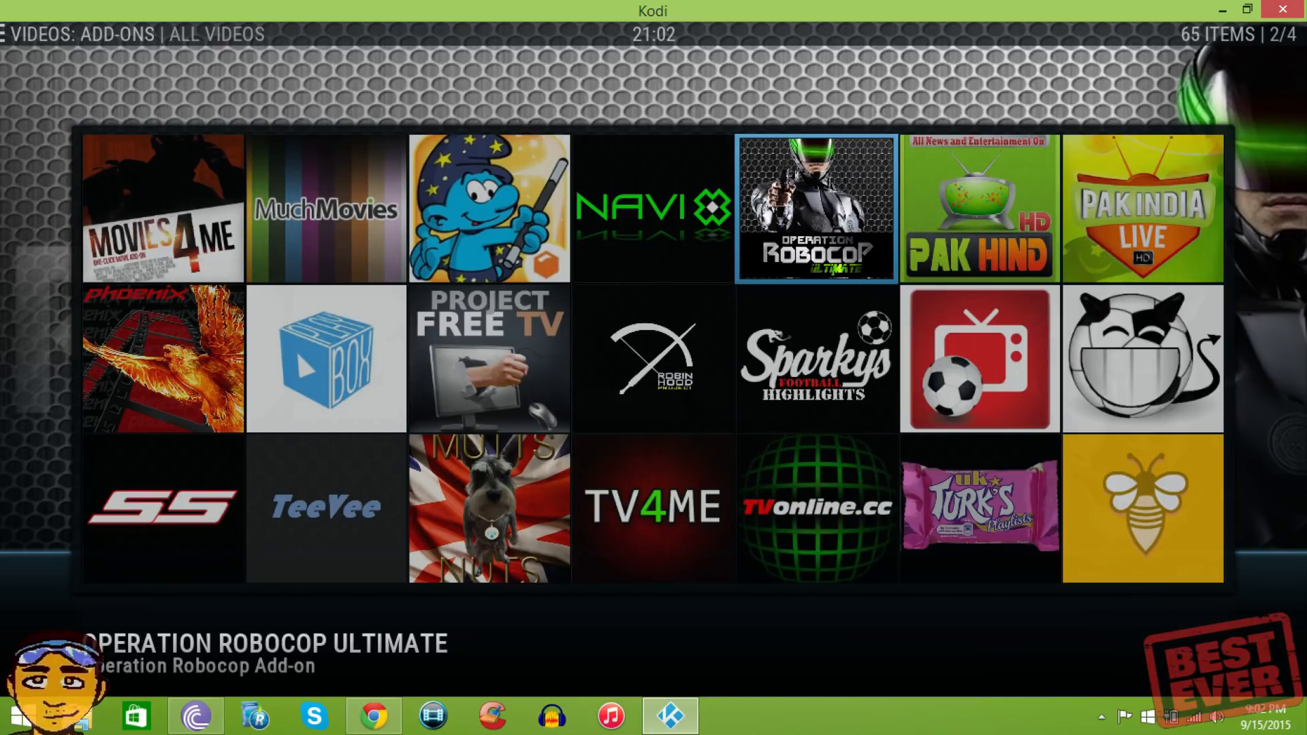
scroll("down", 3)
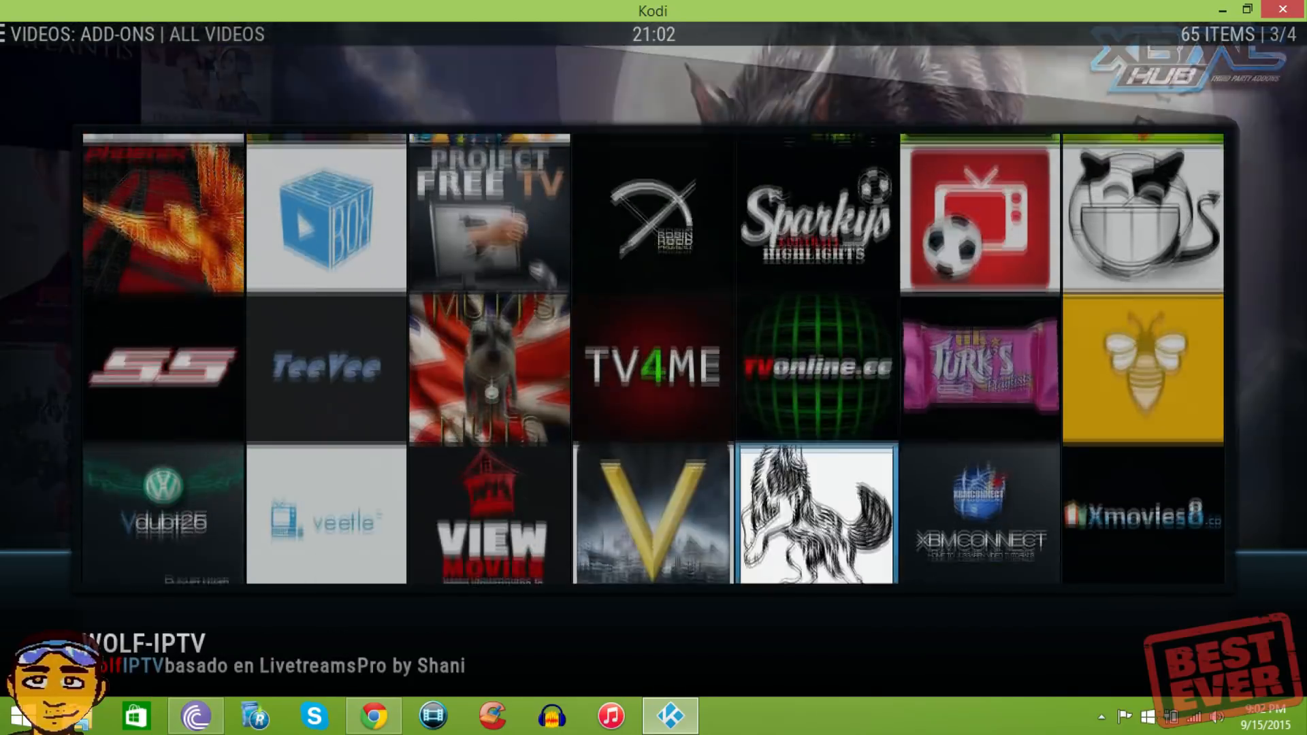
scroll("down", 3)
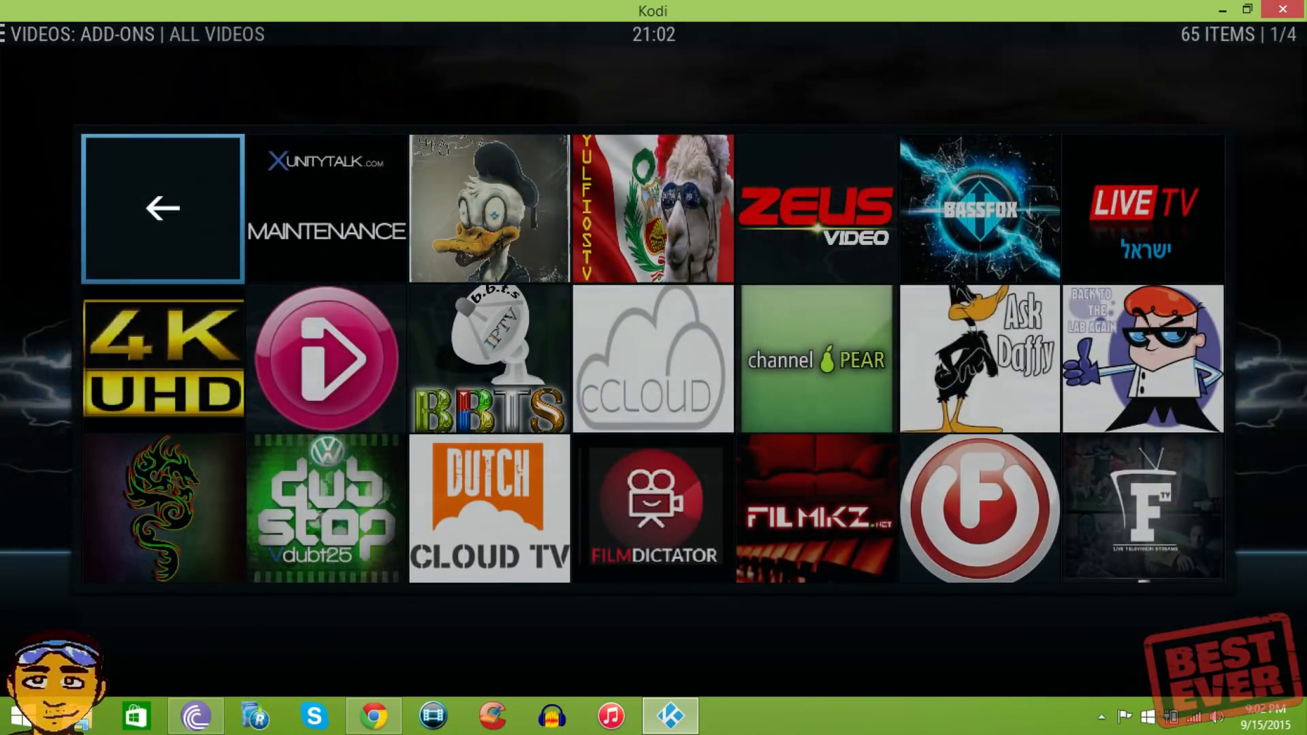
left_click(162, 207)
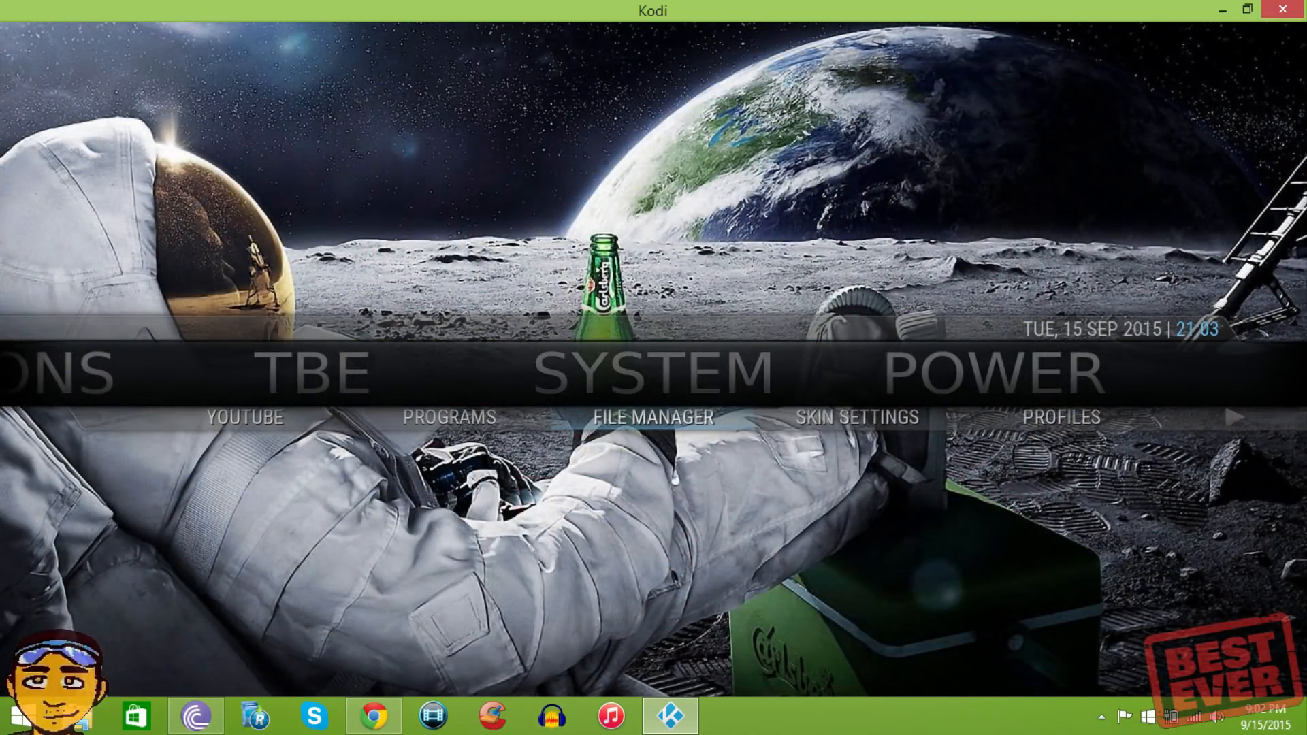
View the installed repository list in the add-on browser under System settings.
left_click(652, 416)
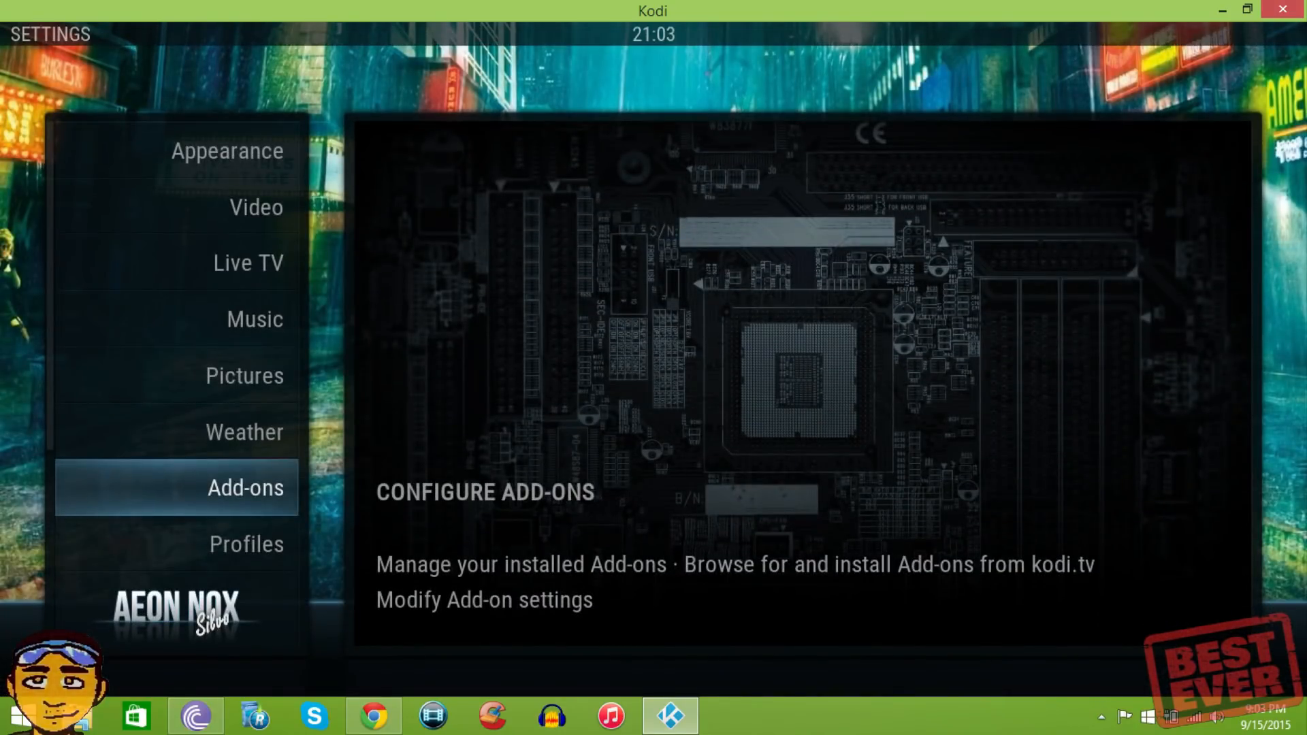
left_click(245, 487)
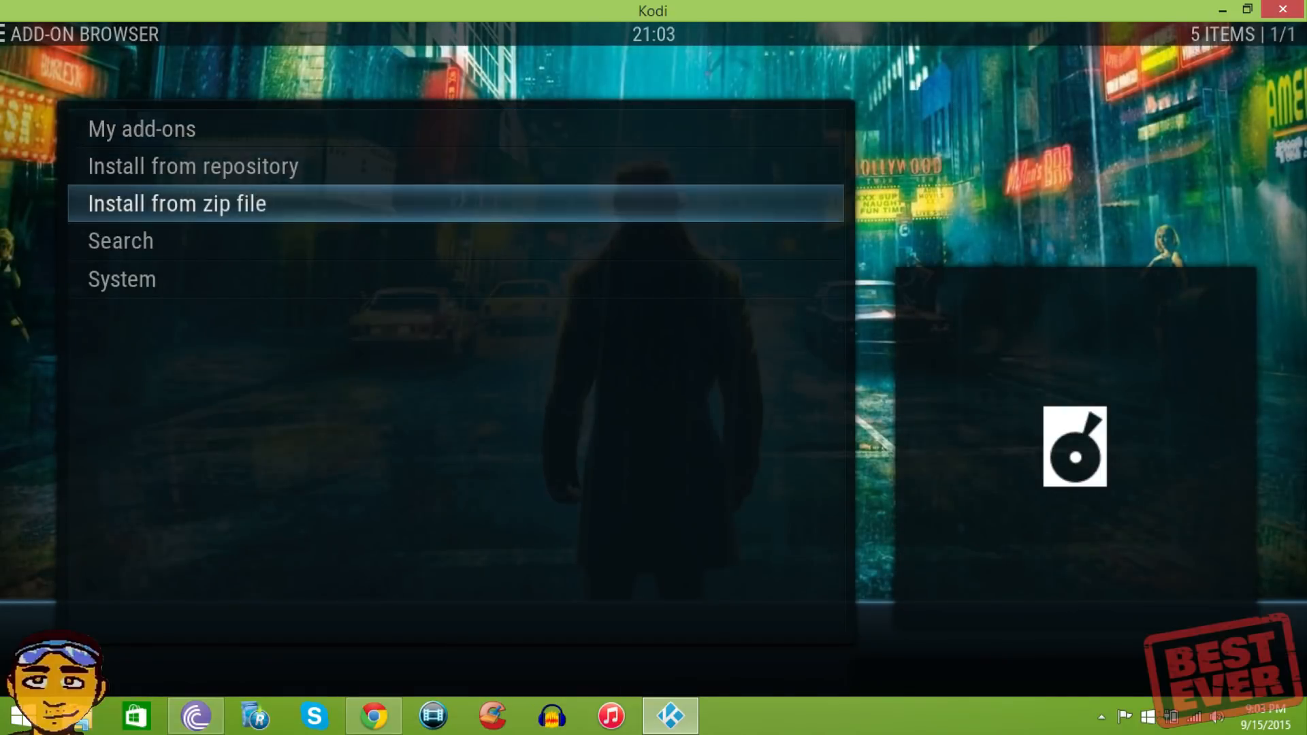
left_click(191, 166)
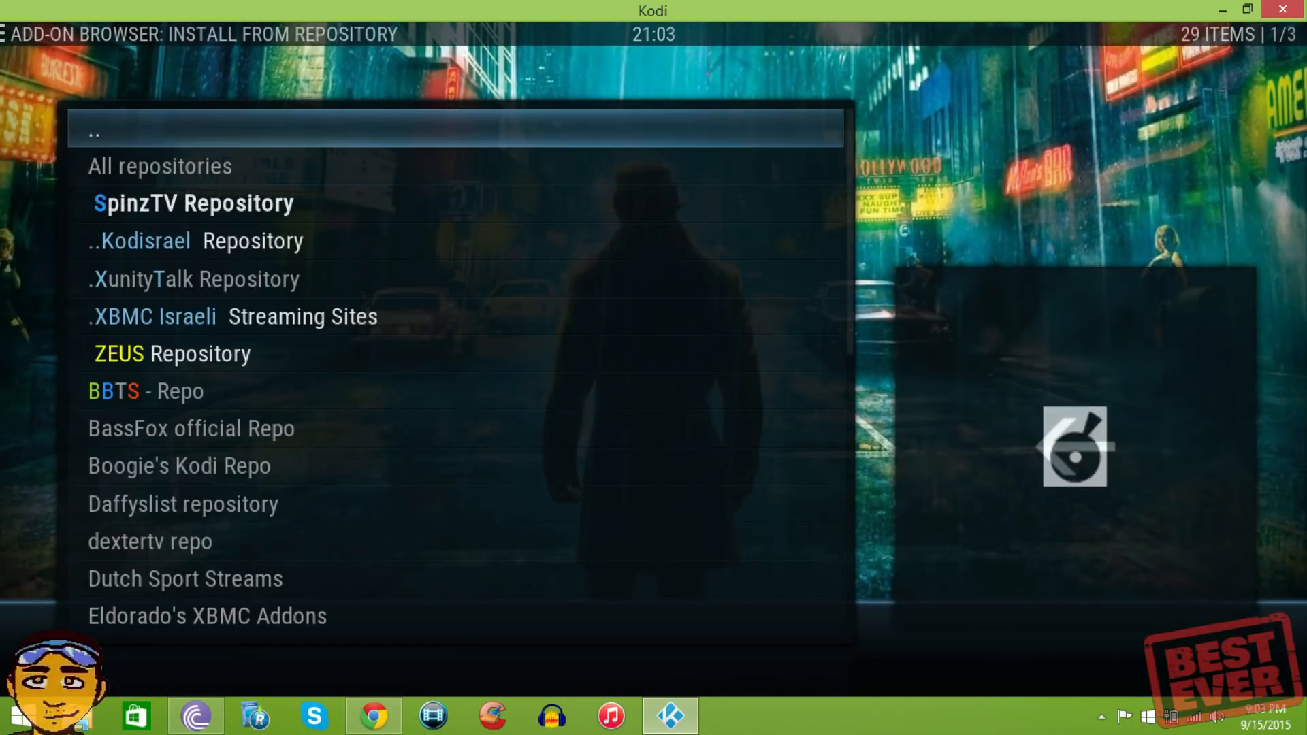
left_click(94, 129)
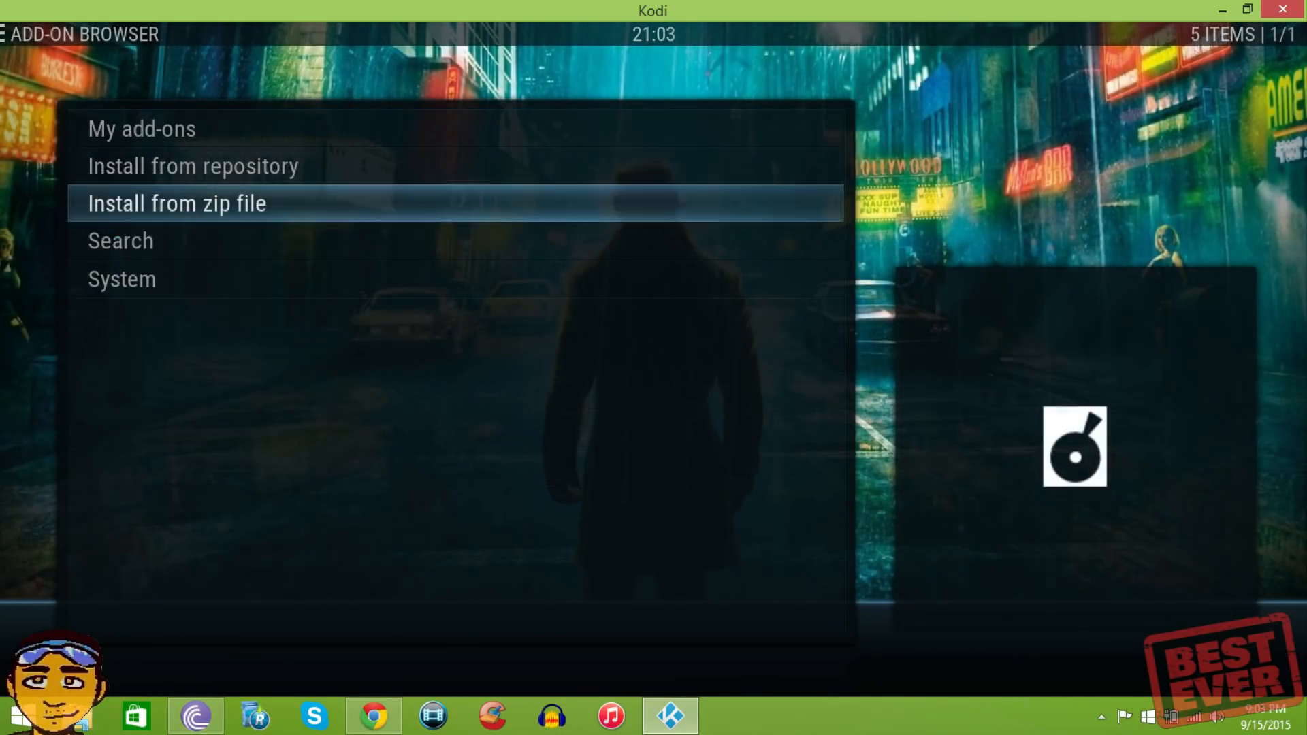
Peek at the zip-file install sources, including .FUSION, then cancel.
left_click(175, 203)
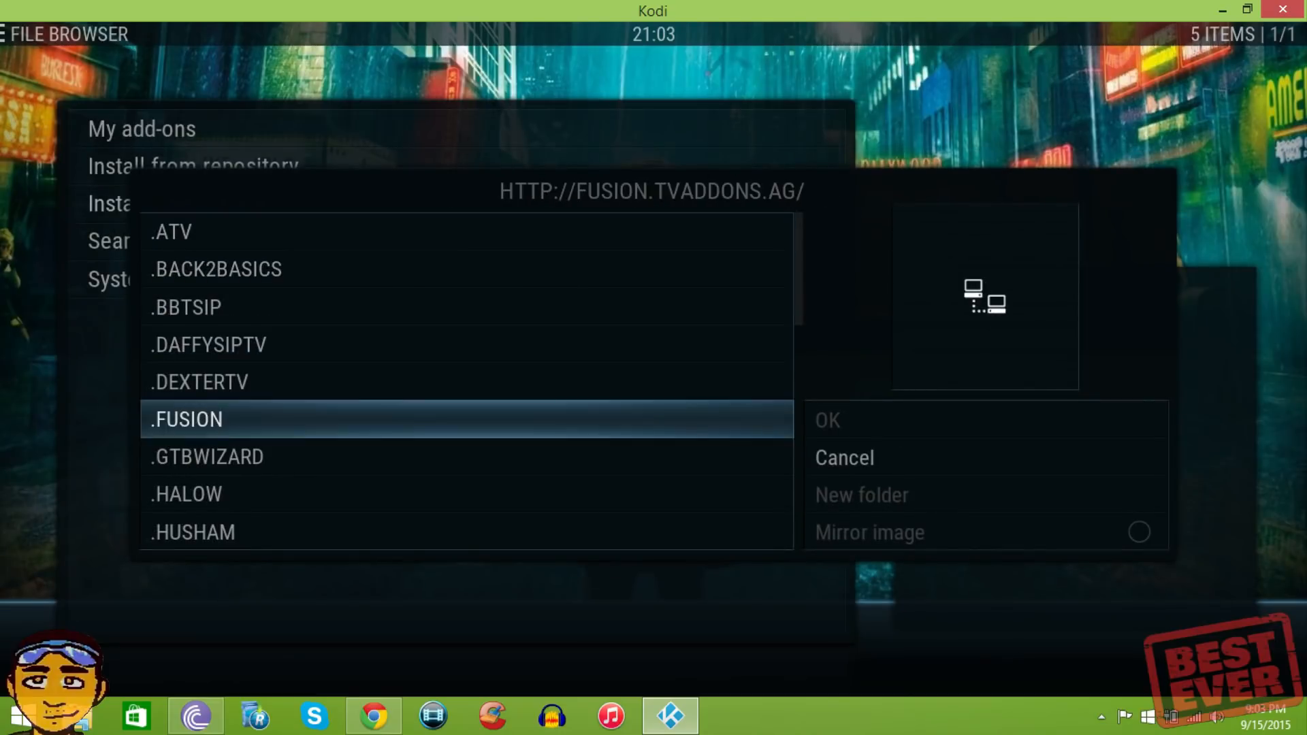
left_click(843, 458)
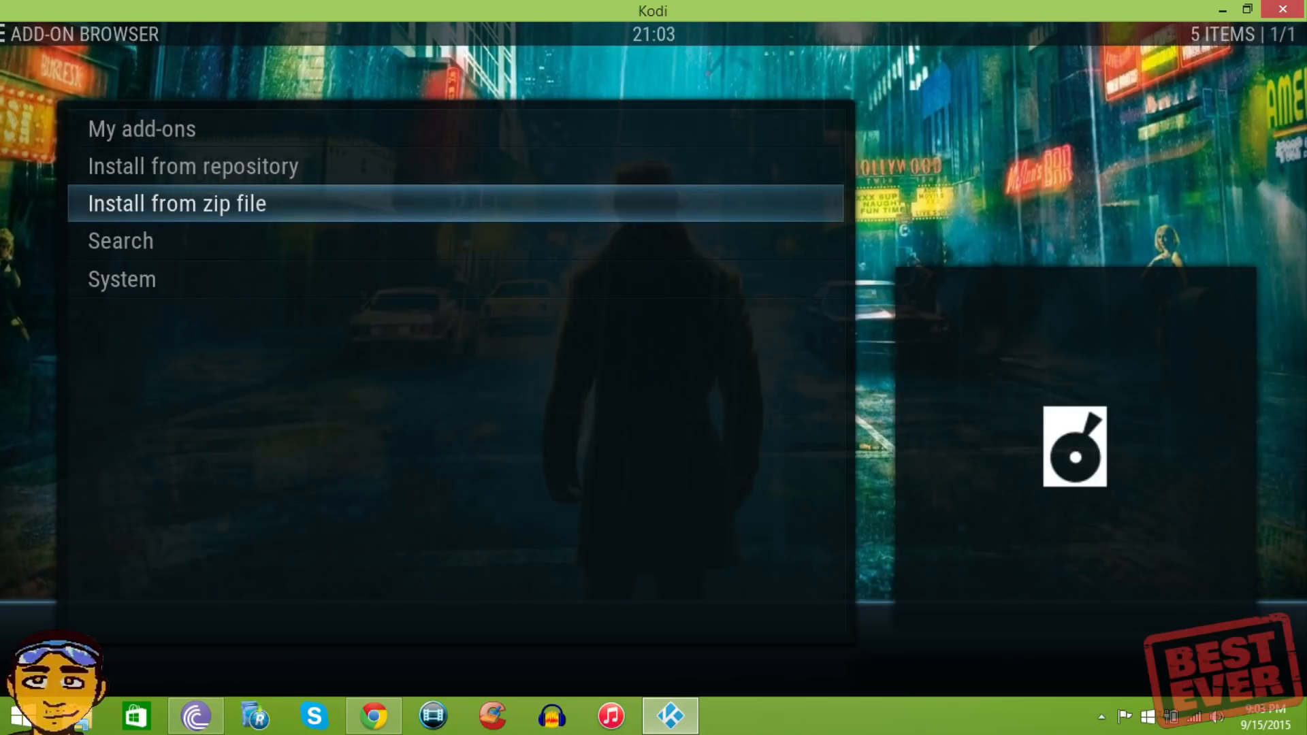